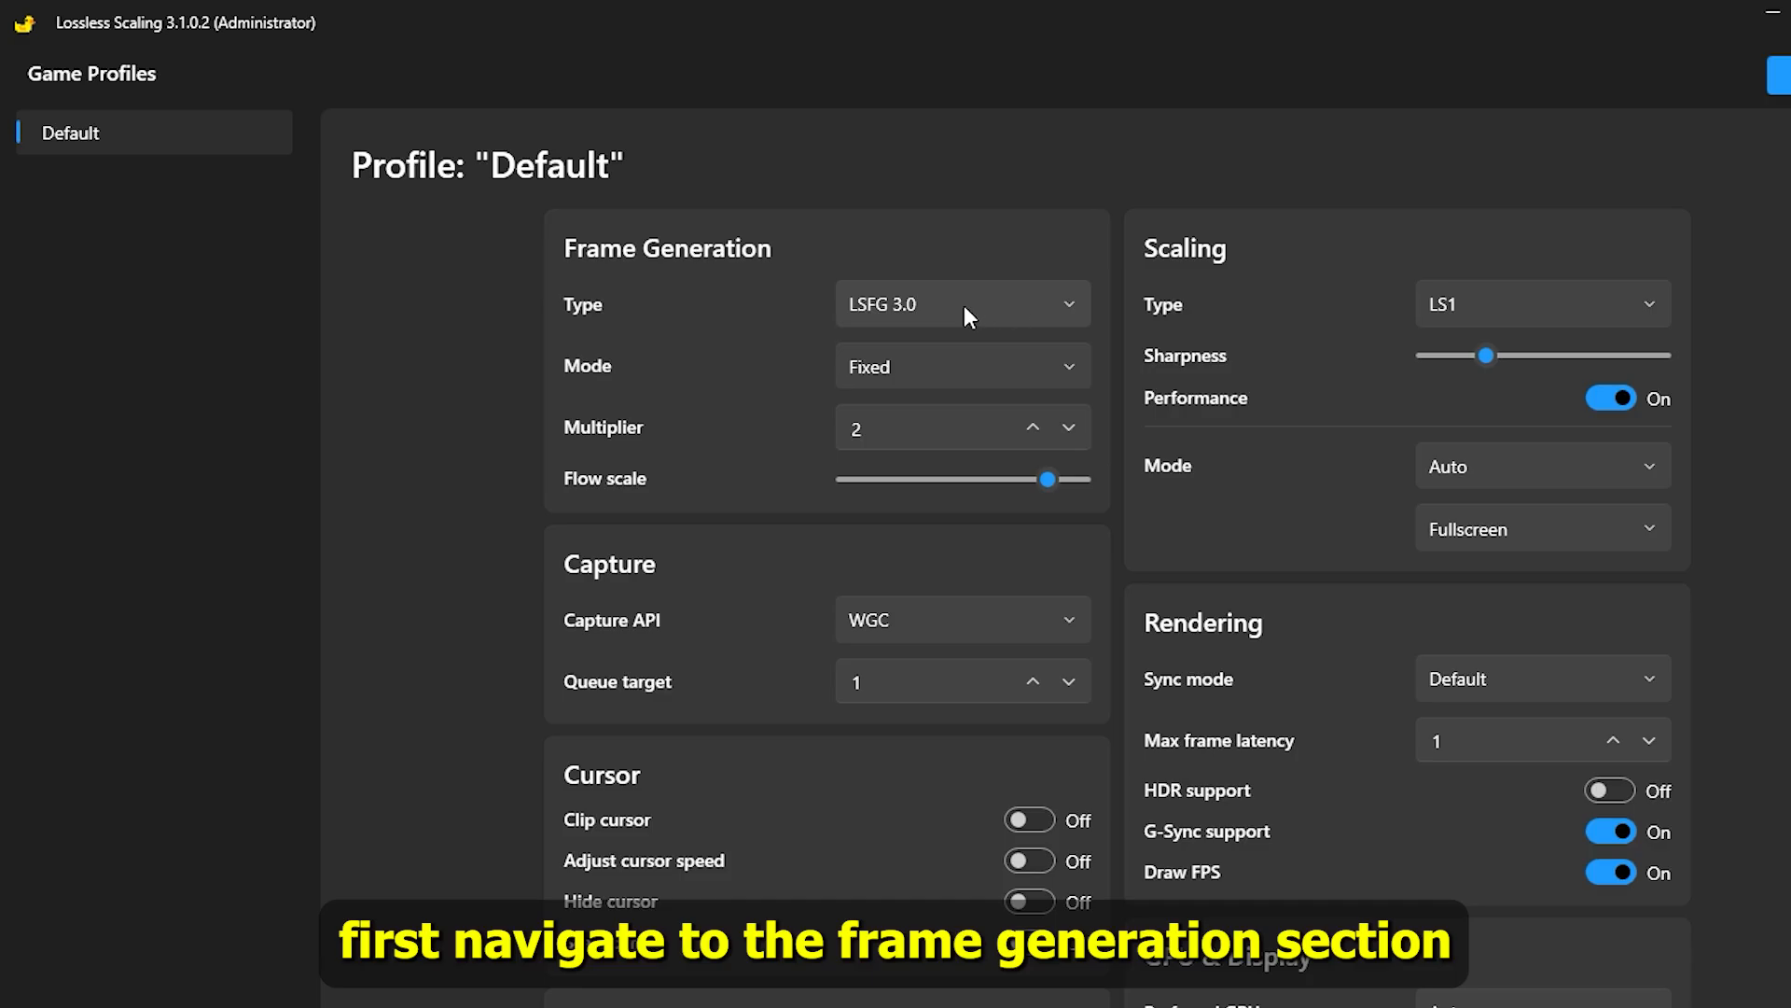
pyautogui.moveTo(651, 252)
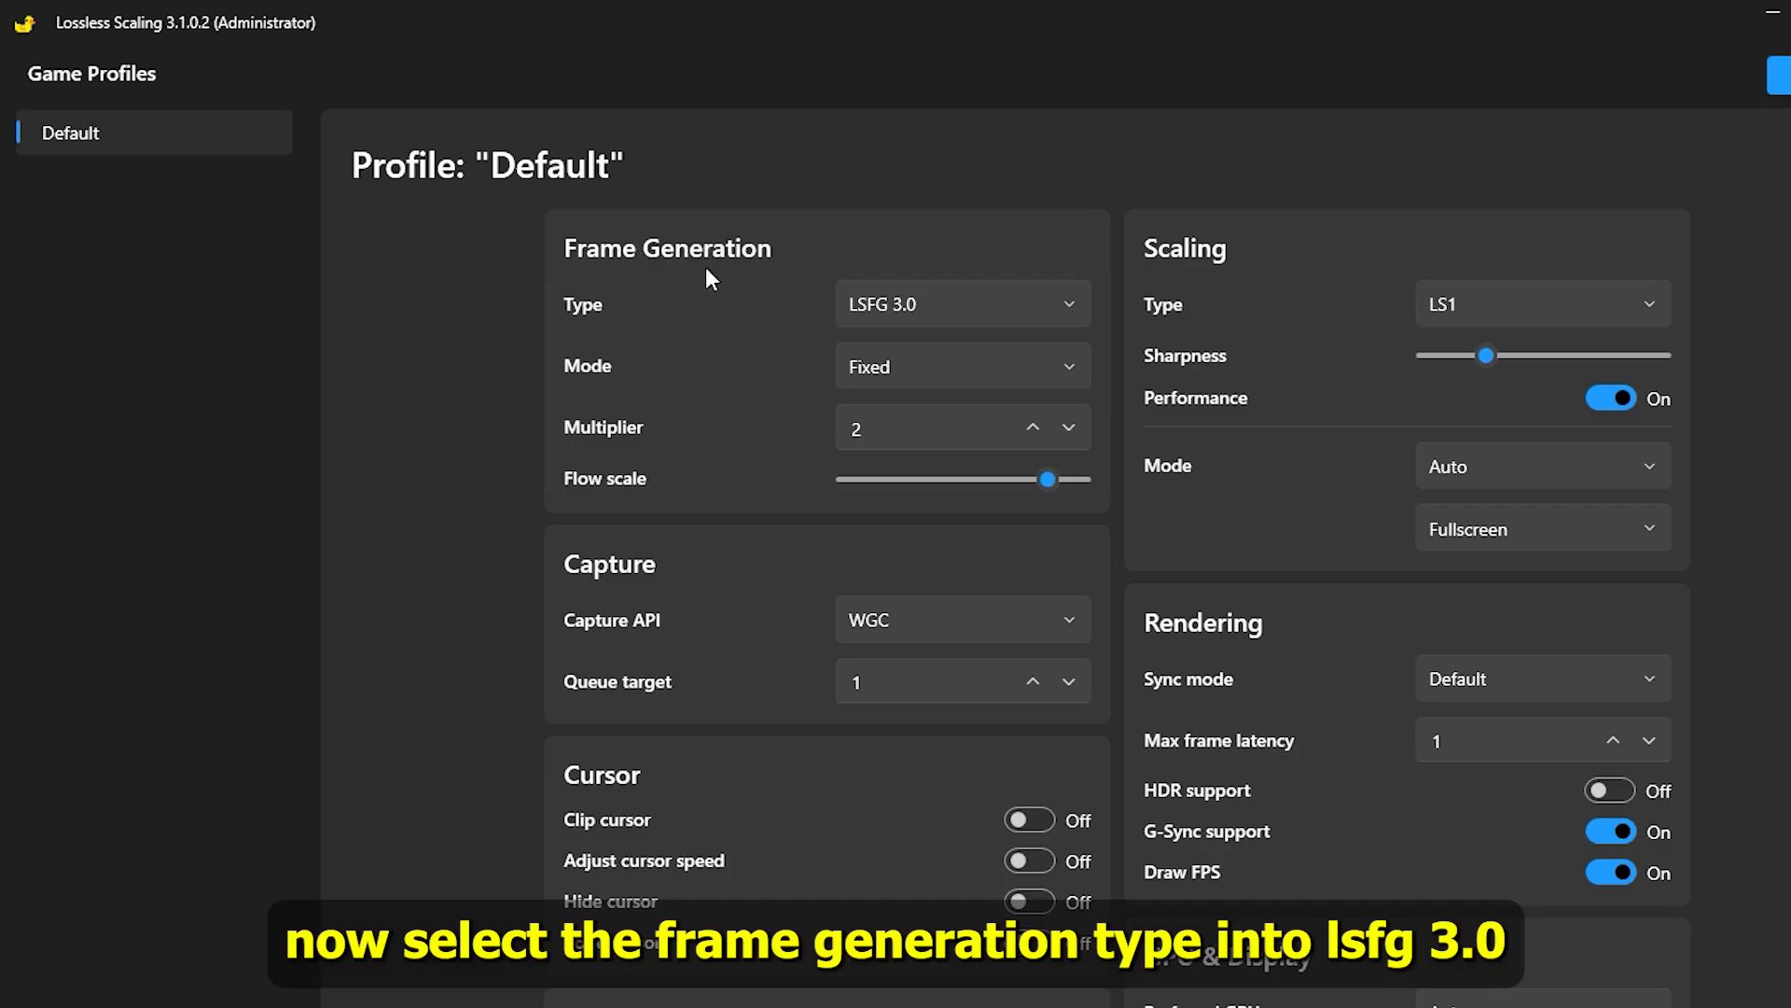
# Choose LSFG 3.0 as the Frame Generation type for the Default profile.
pyautogui.click(959, 304)
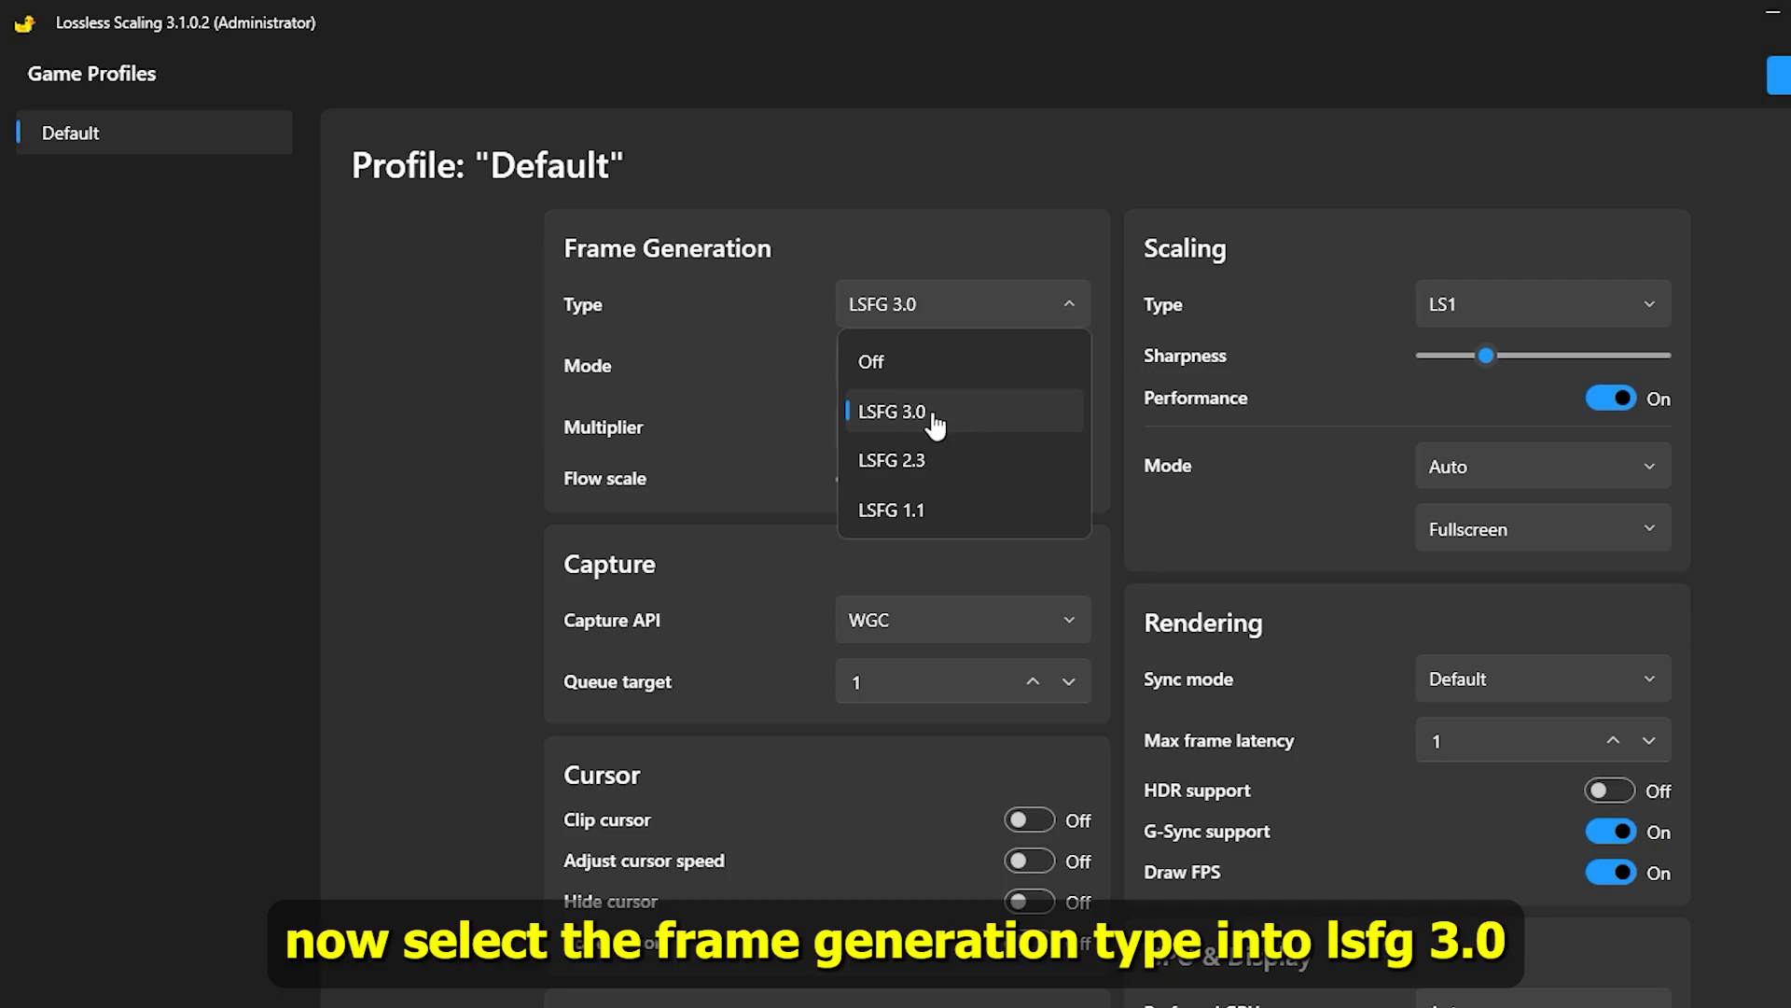
pyautogui.click(892, 410)
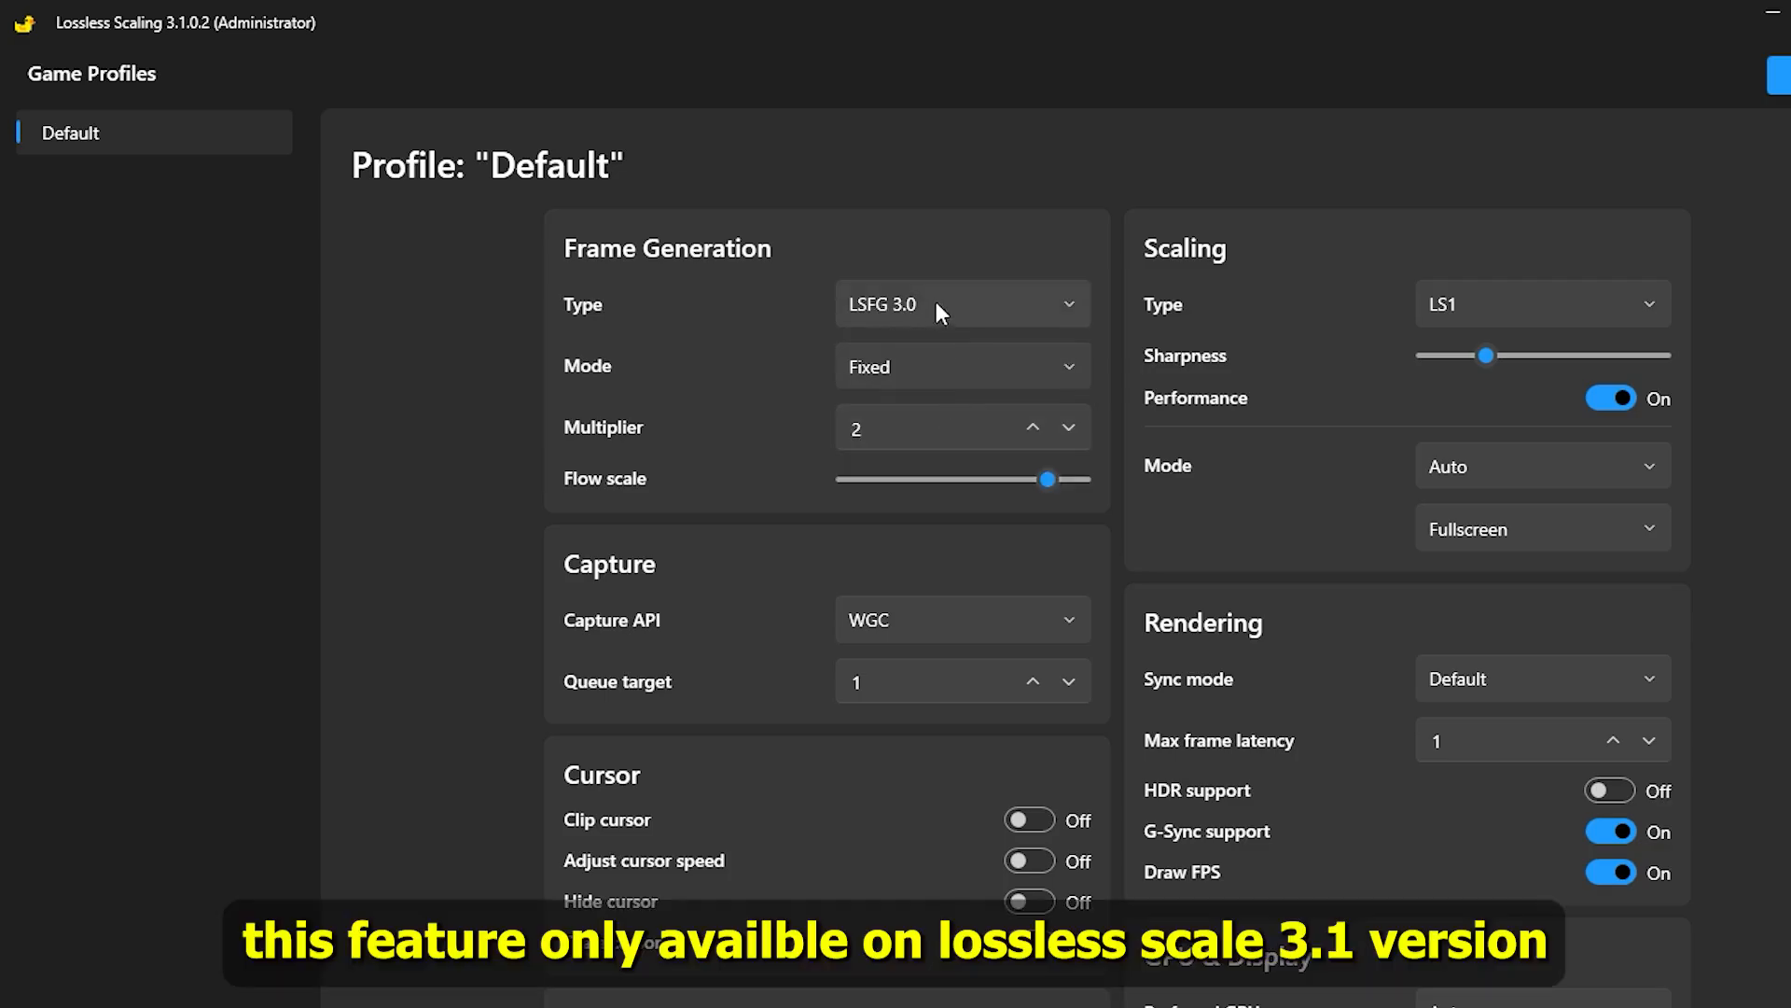
pyautogui.moveTo(183, 45)
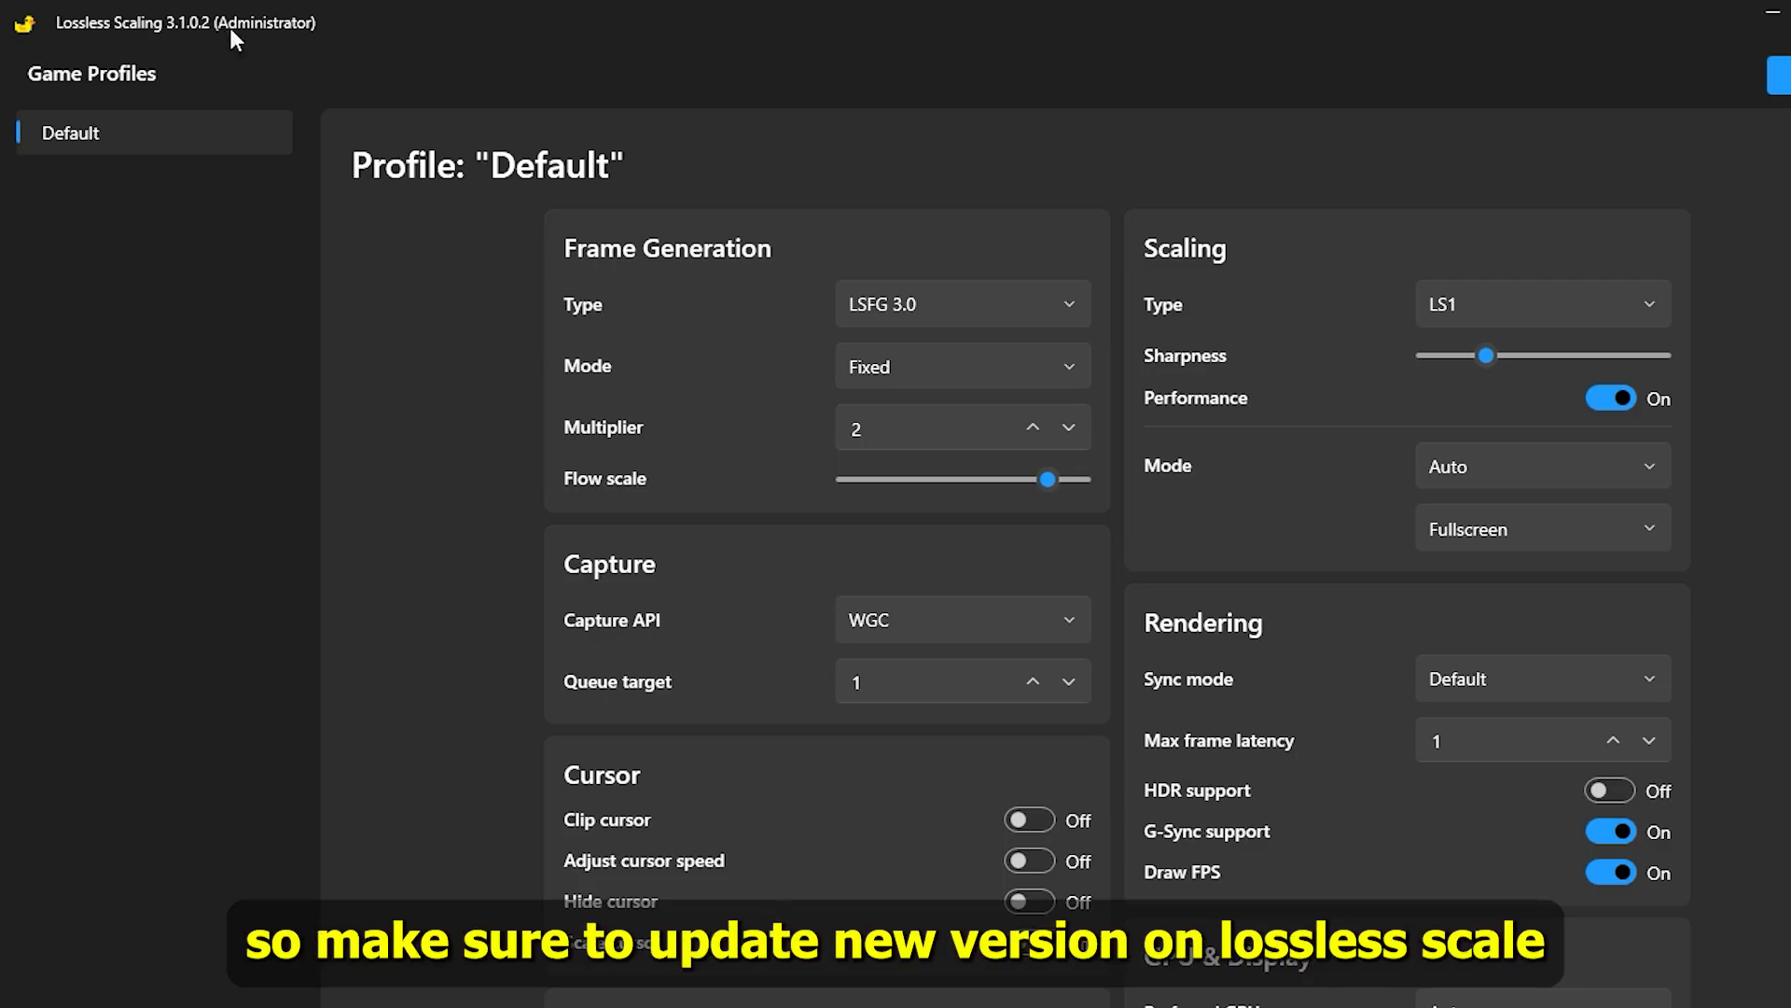
pyautogui.moveTo(994, 307)
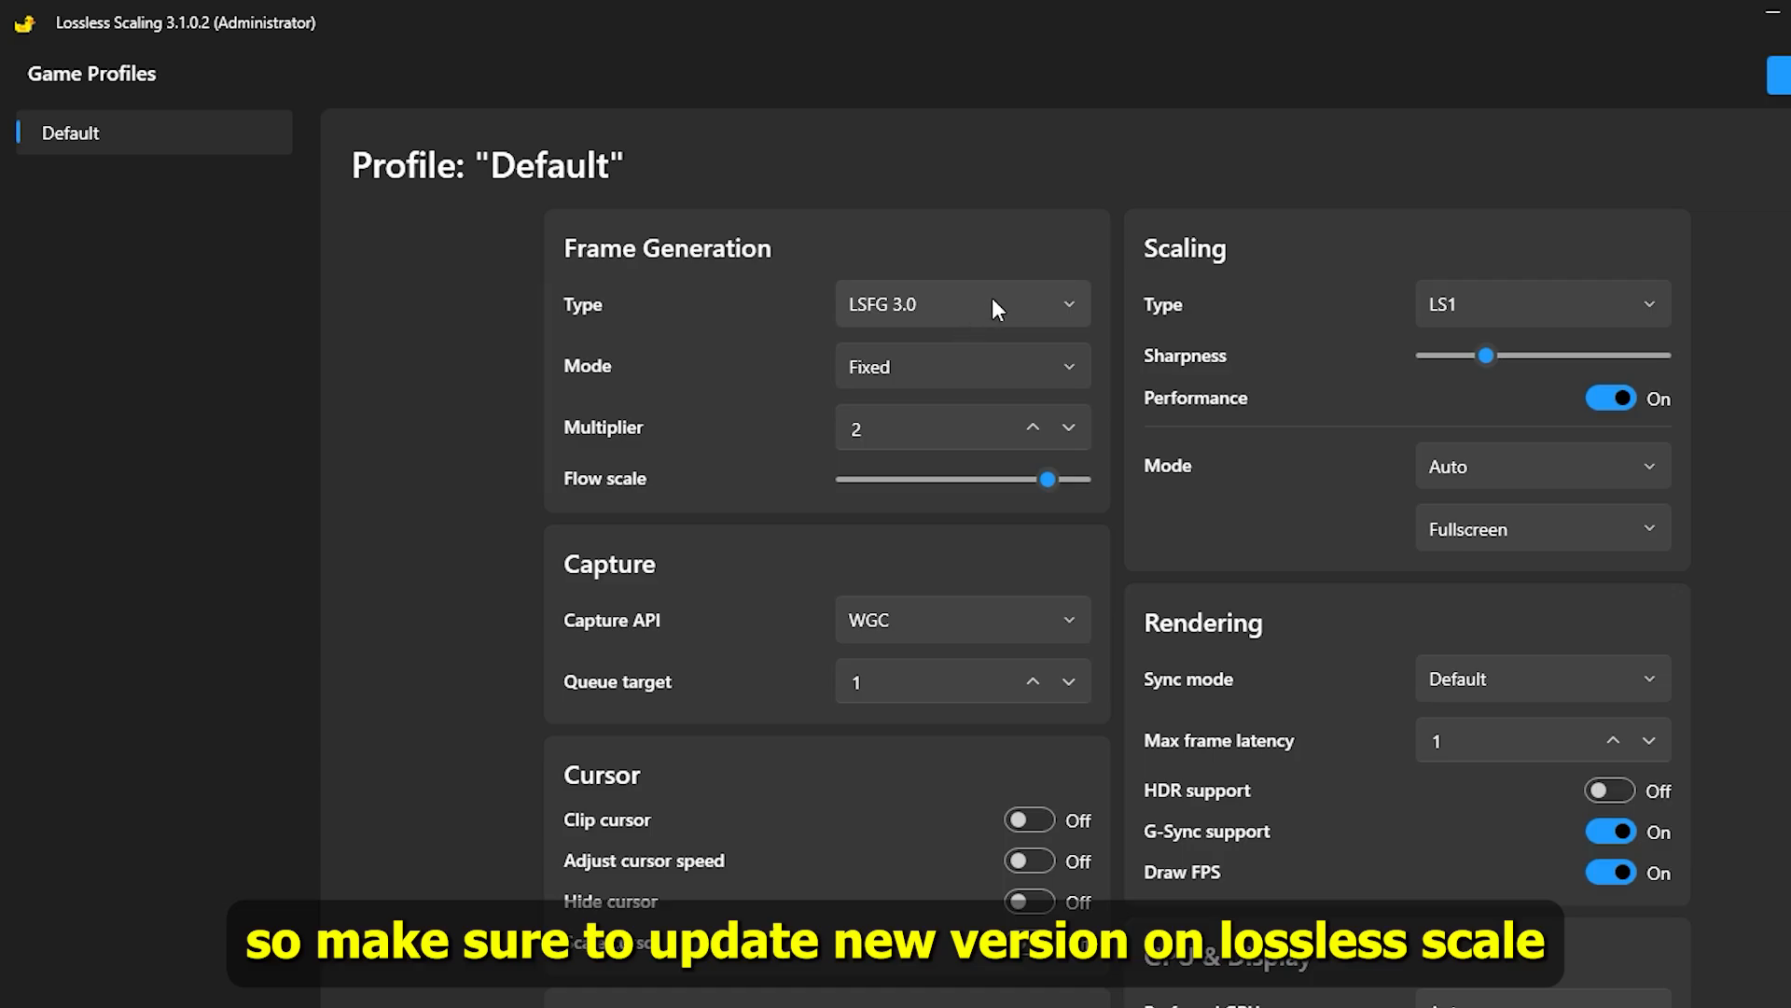
pyautogui.moveTo(980, 307)
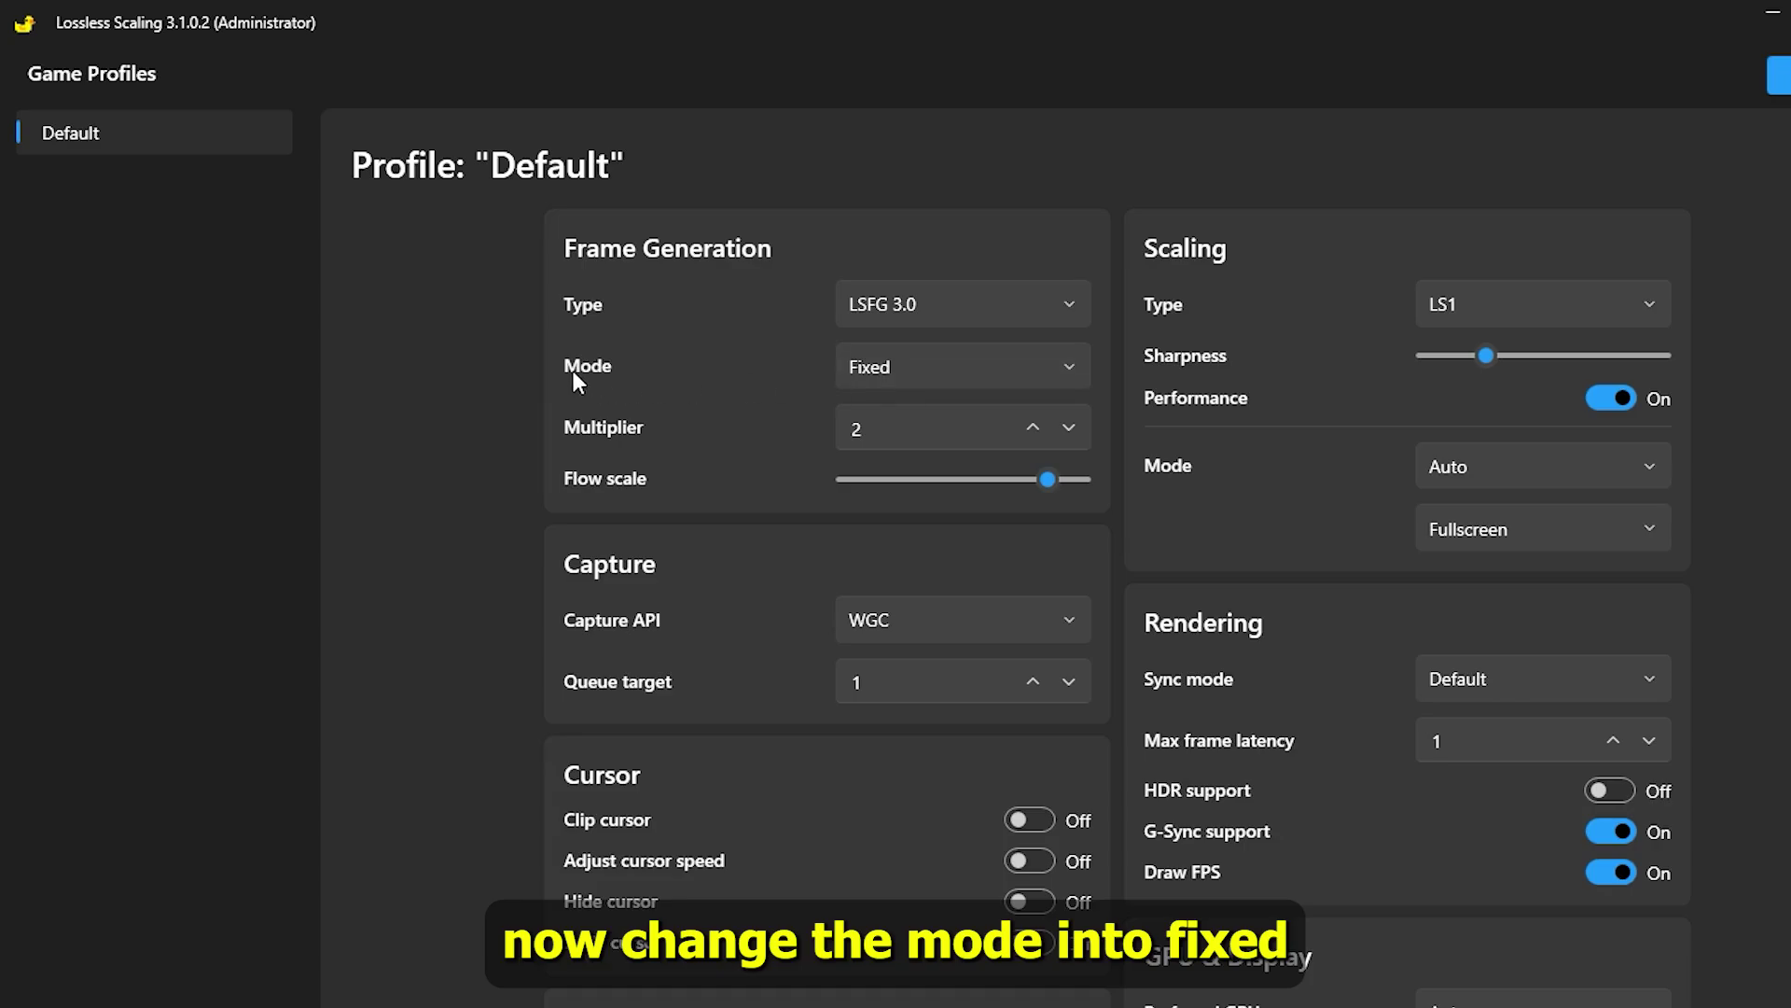
# Keep the frame generation Mode on Fixed with the 2x multiplier.
pyautogui.click(959, 366)
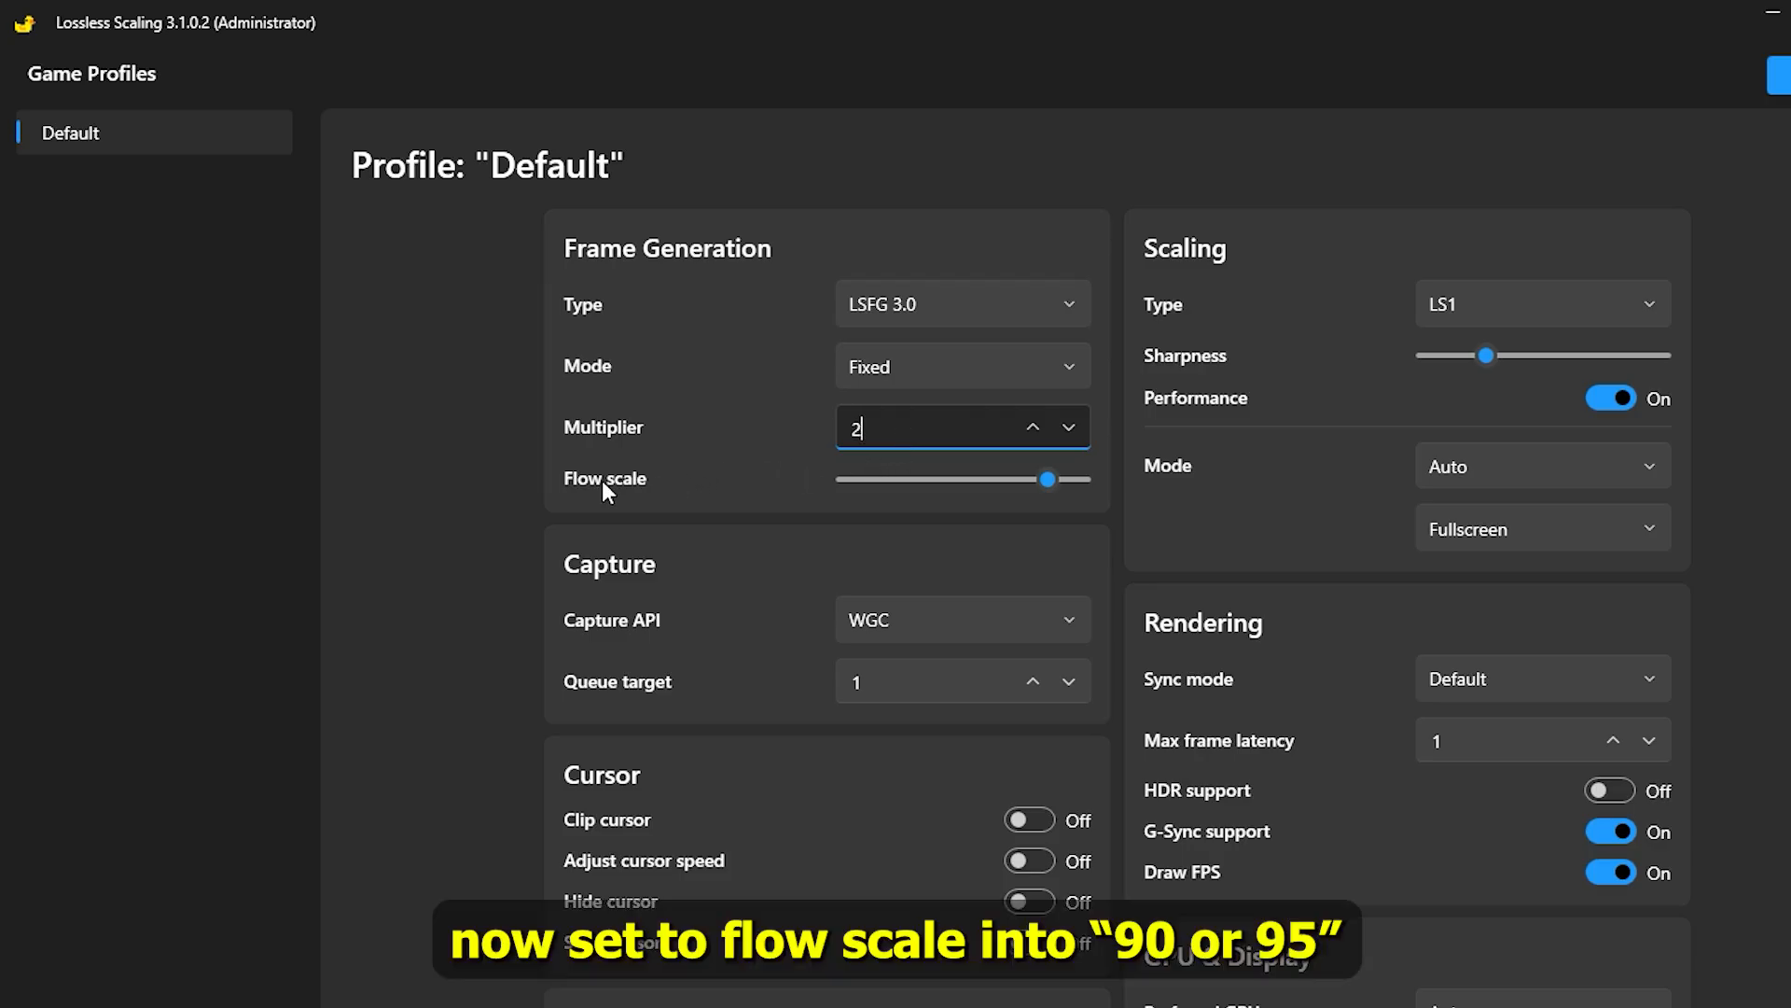
pyautogui.moveTo(1047, 480)
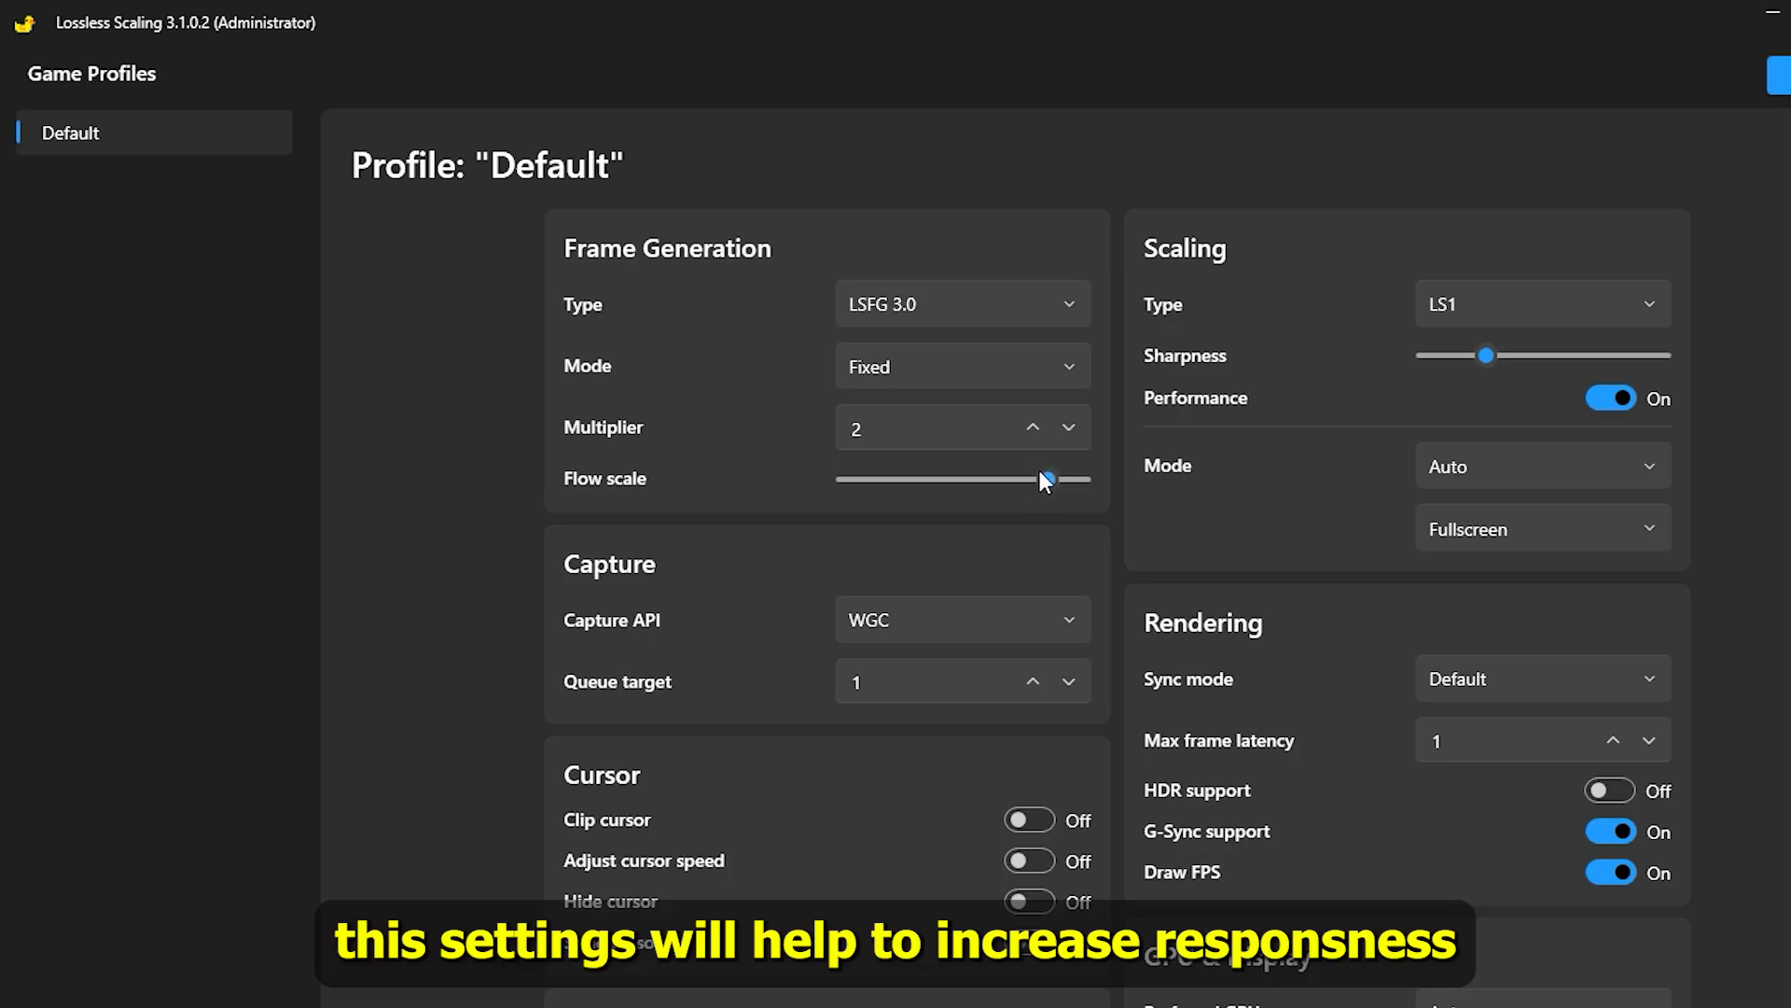
pyautogui.moveTo(1049, 480)
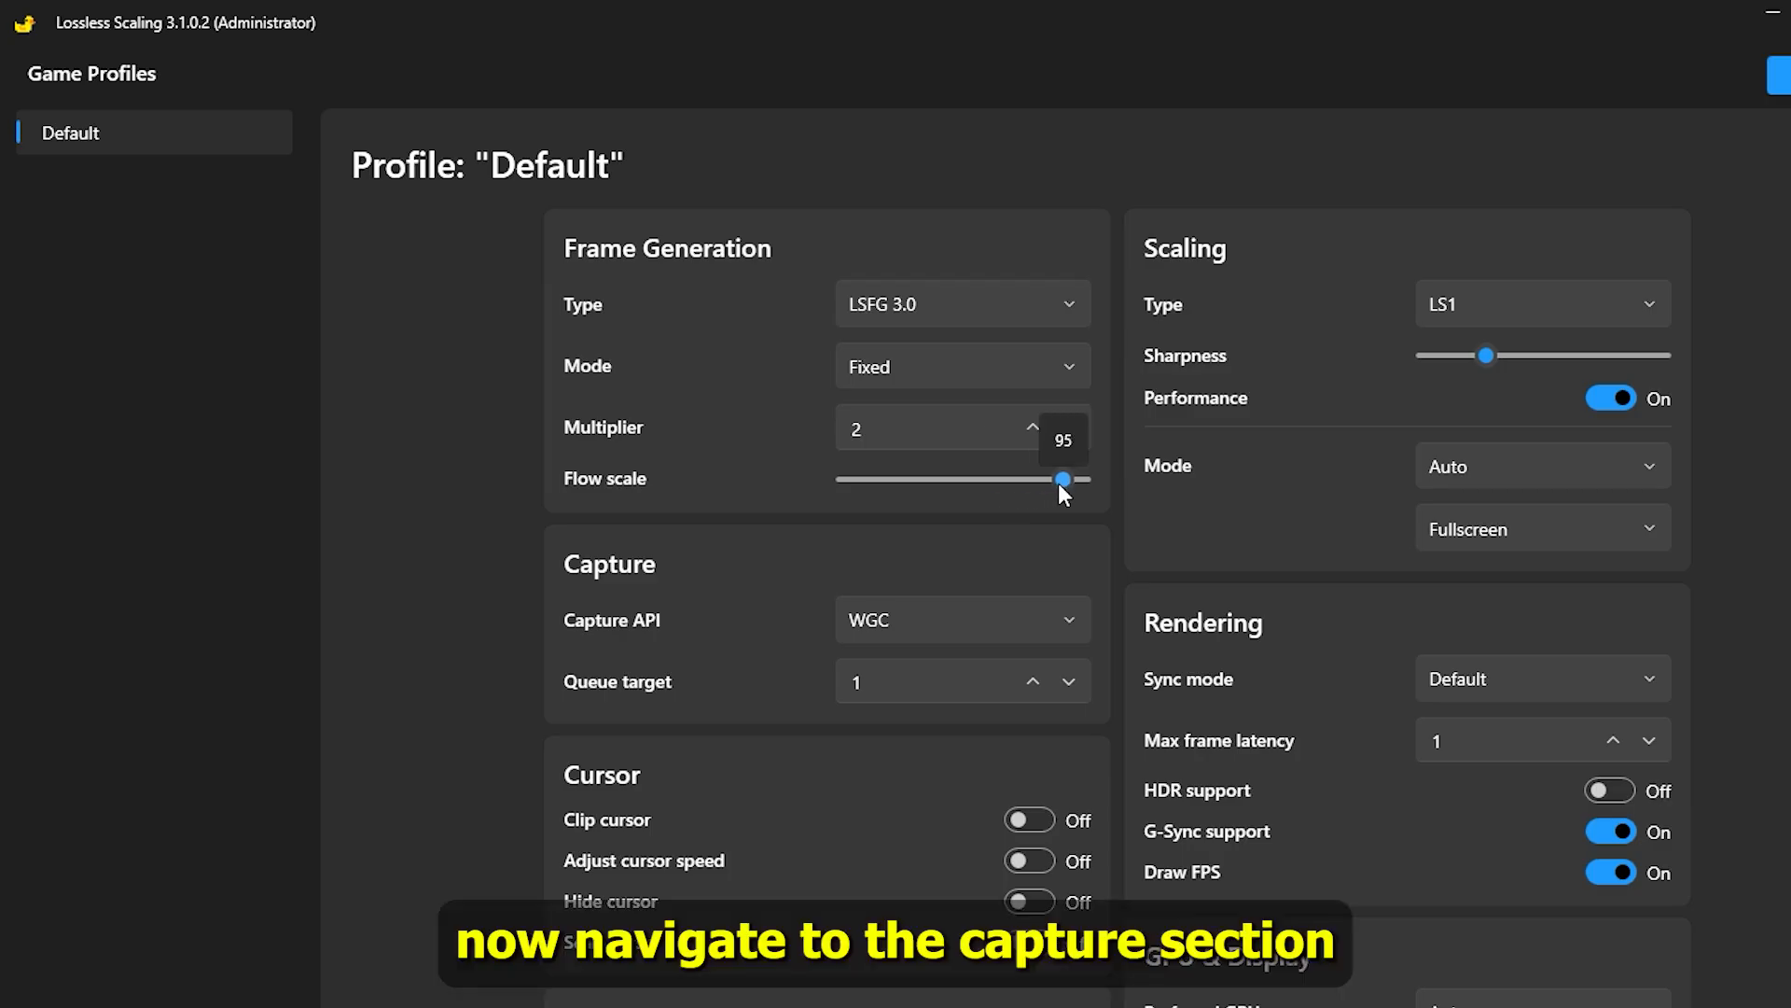
pyautogui.moveTo(908, 612)
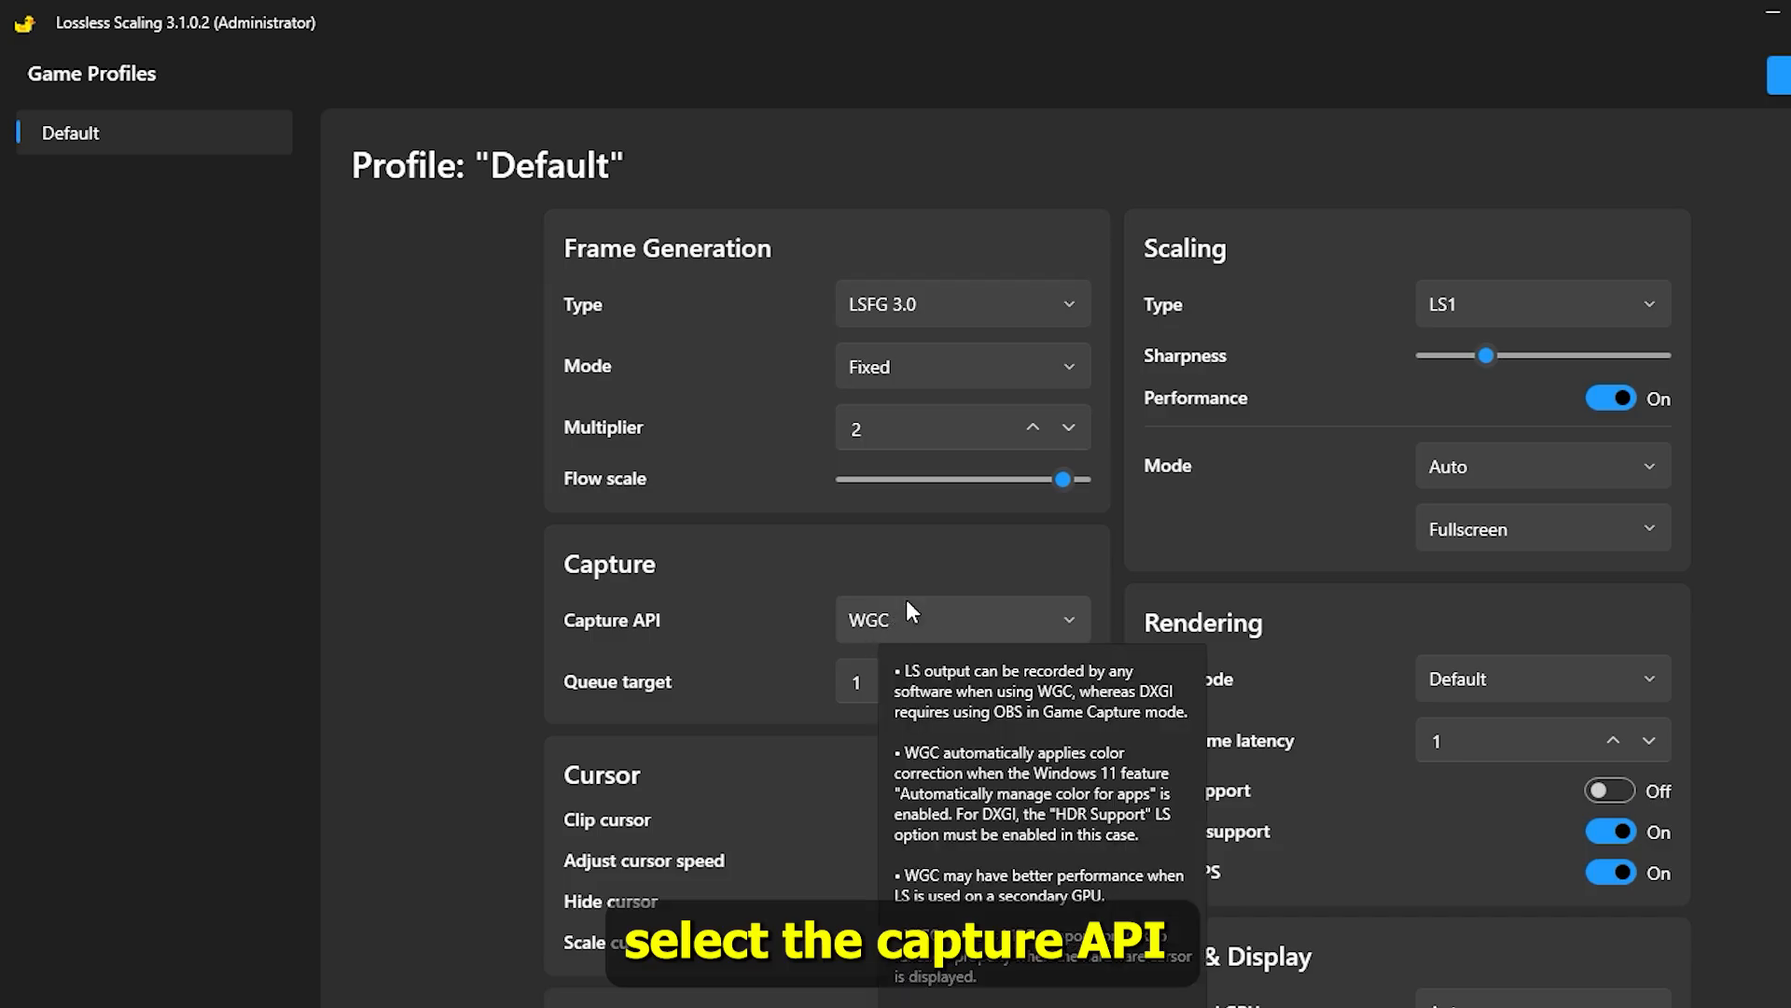
# Select WGC as the capture API and LS1 as the scaling type.
pyautogui.click(961, 620)
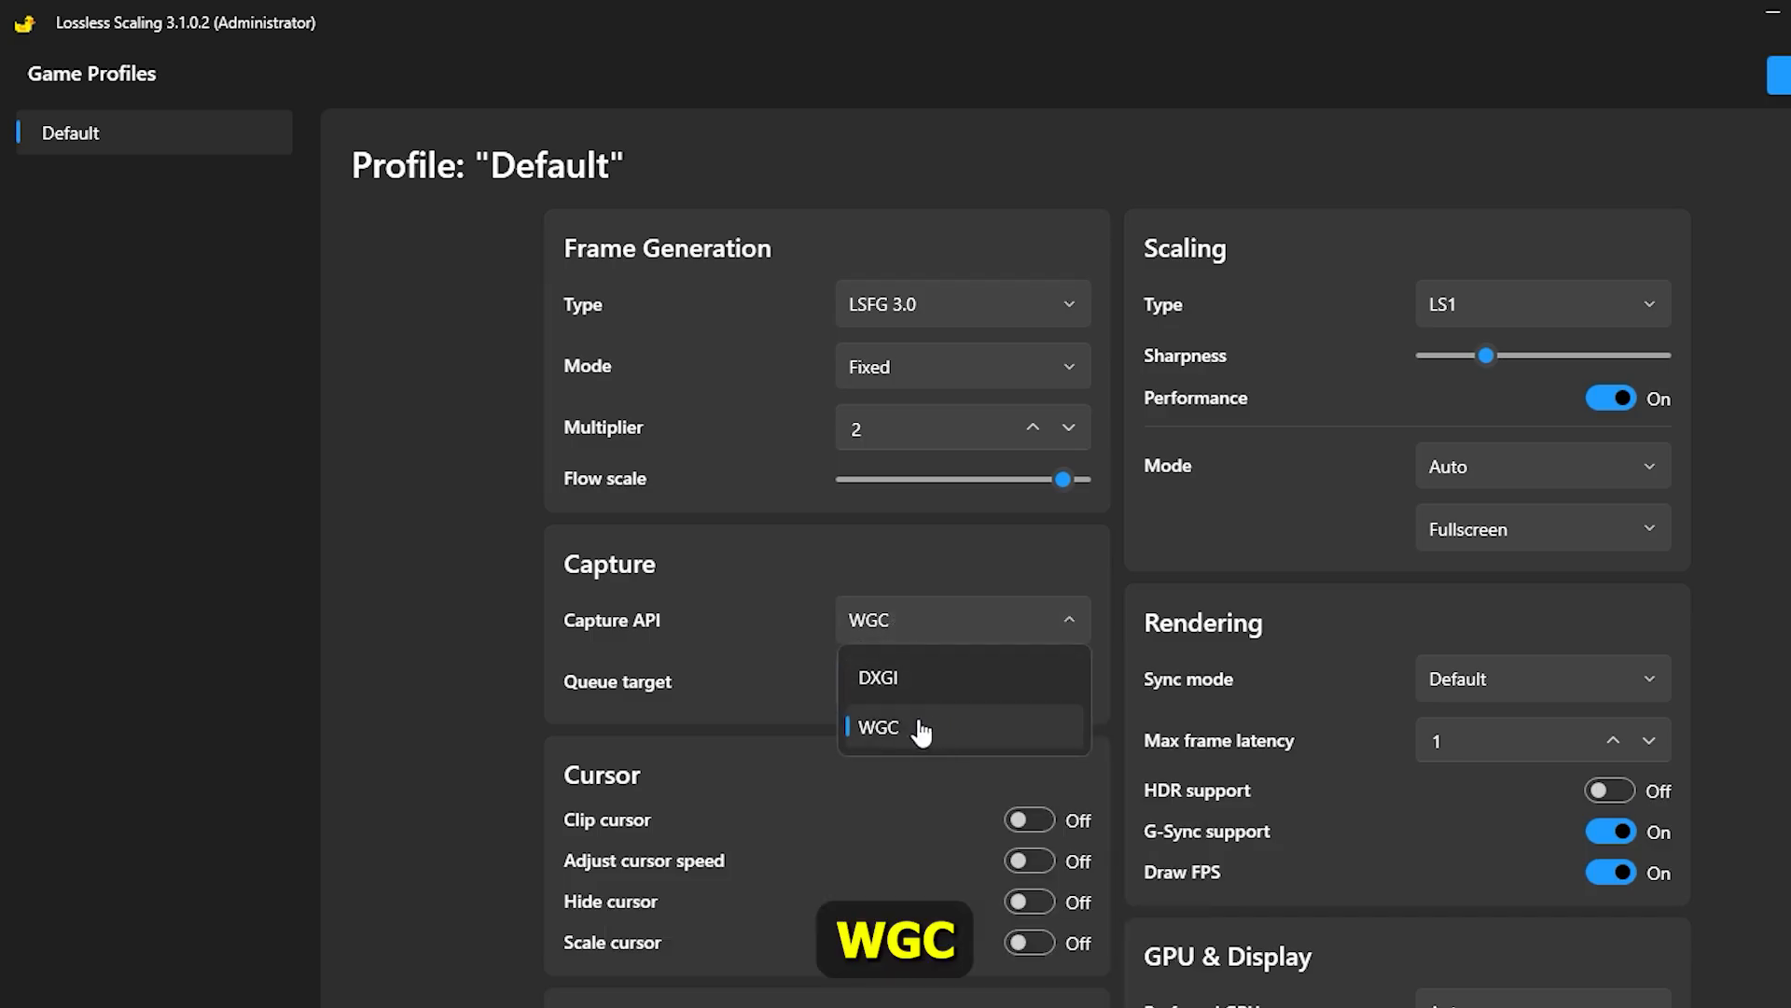
pyautogui.click(877, 728)
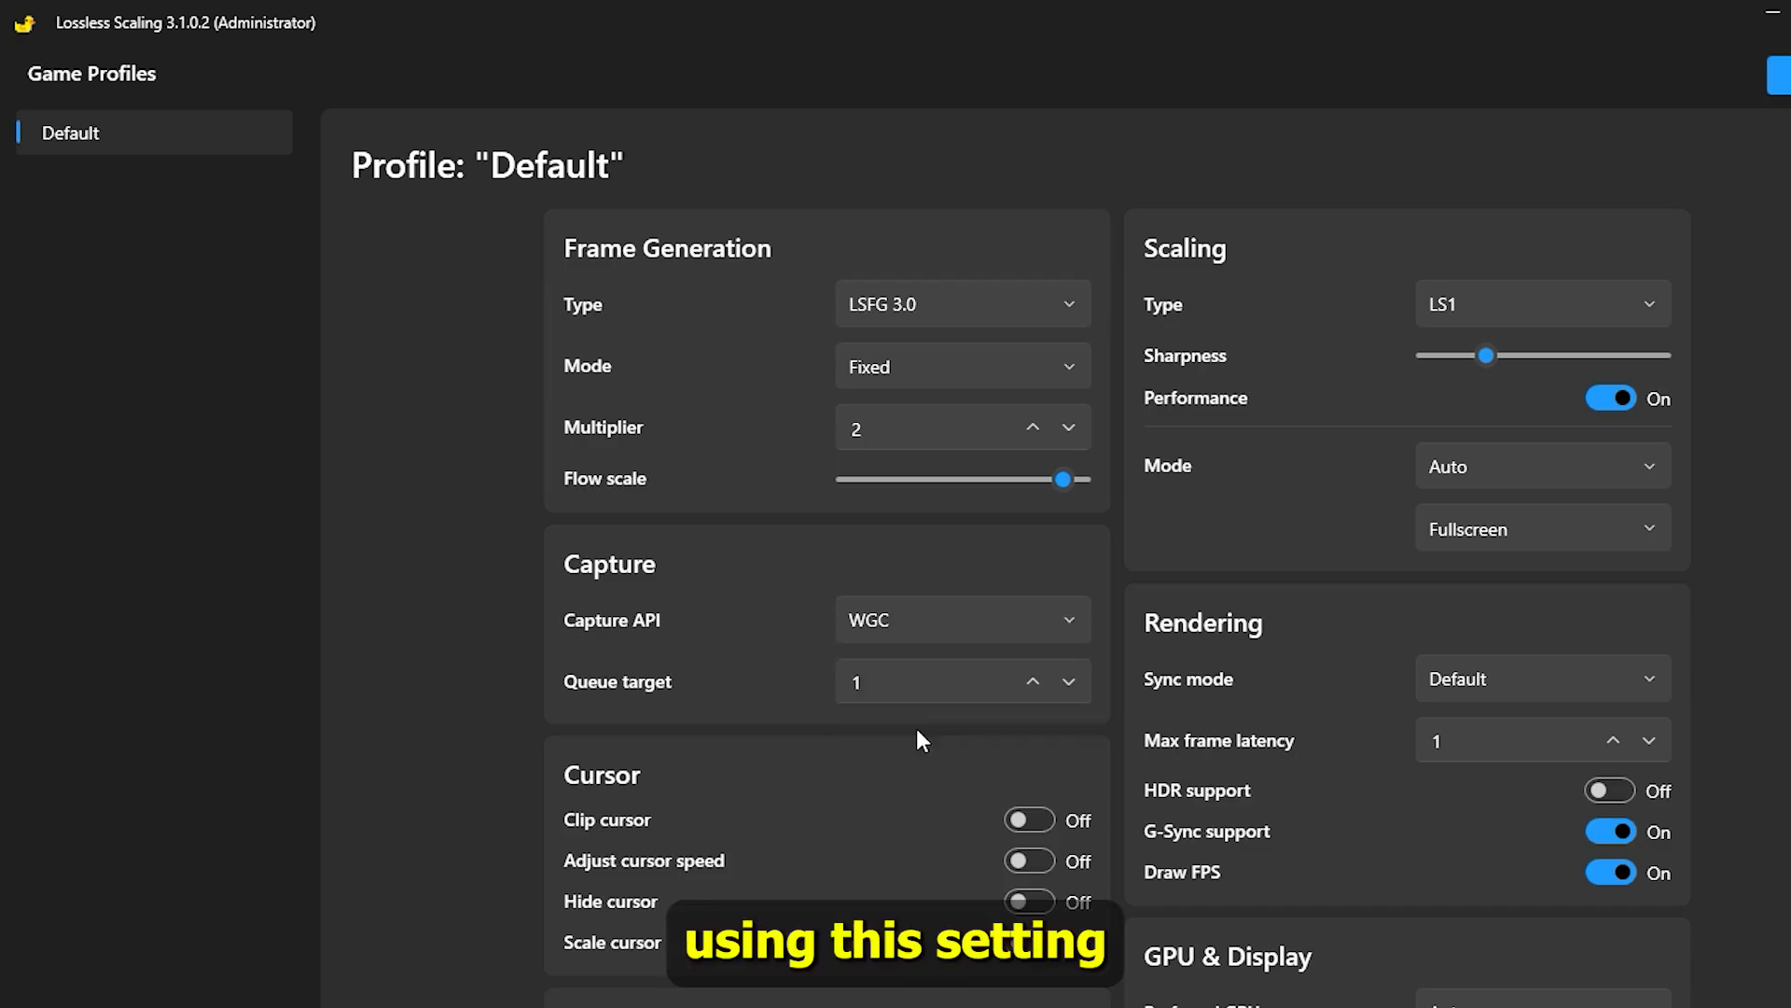
pyautogui.moveTo(869, 620)
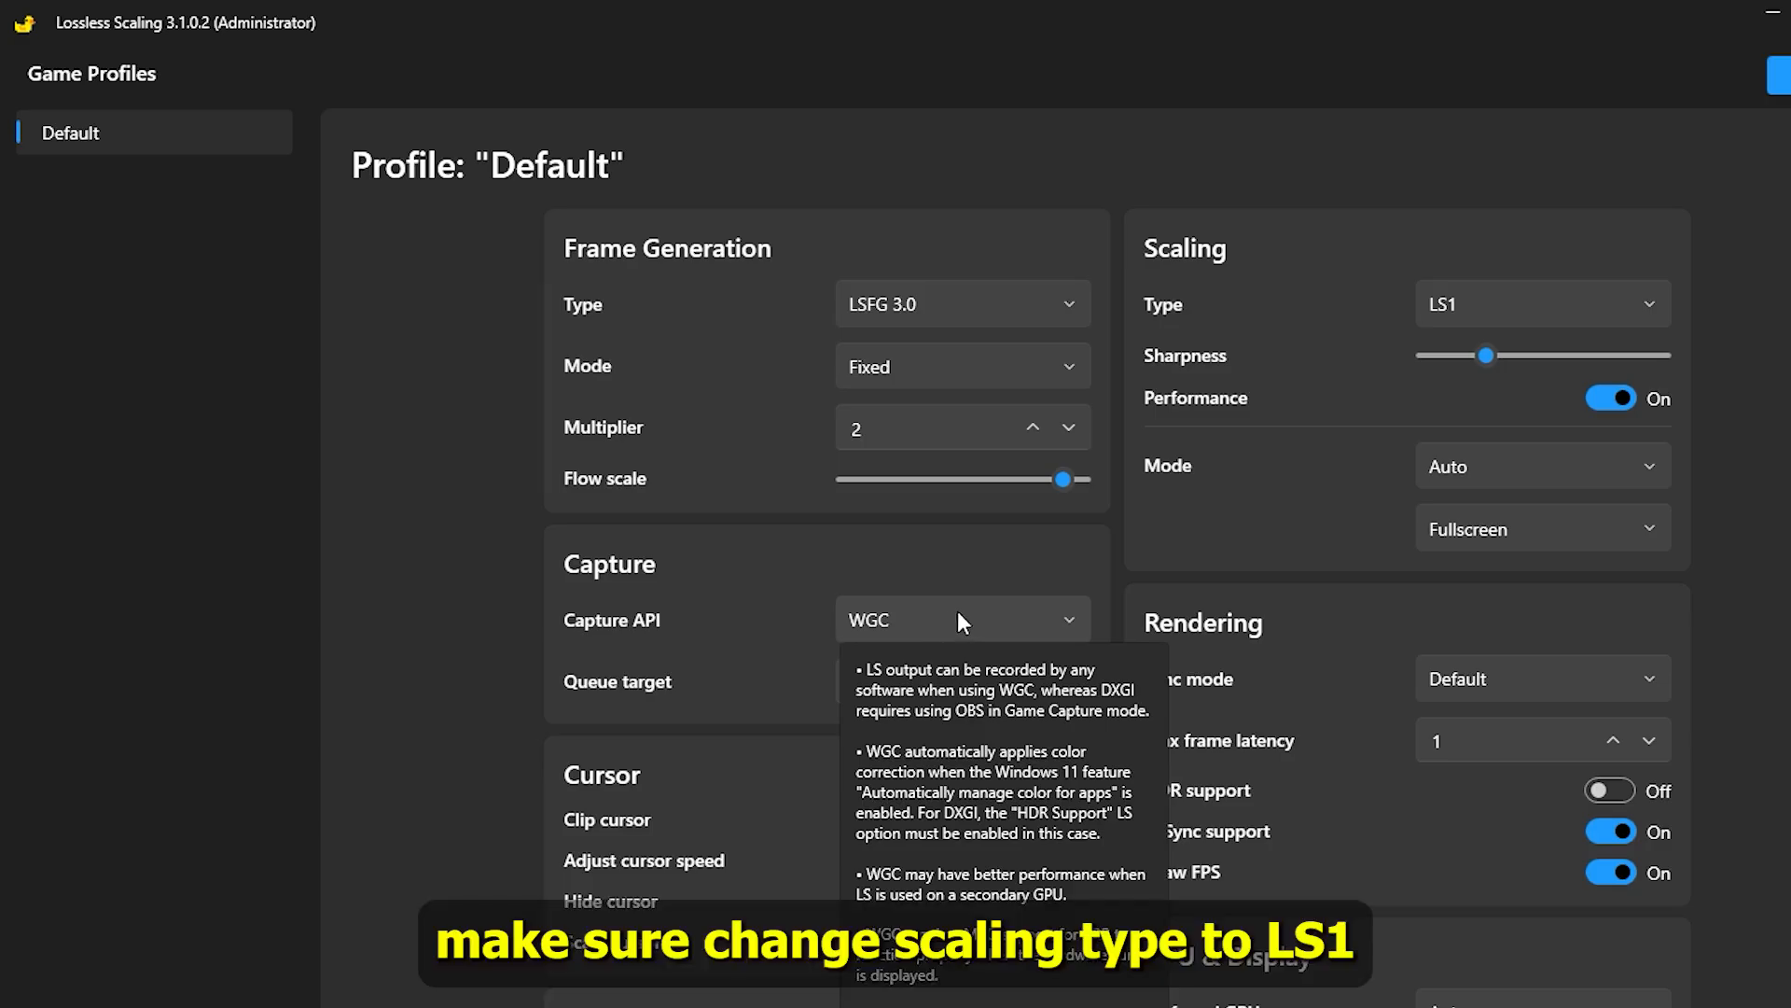
pyautogui.click(1541, 302)
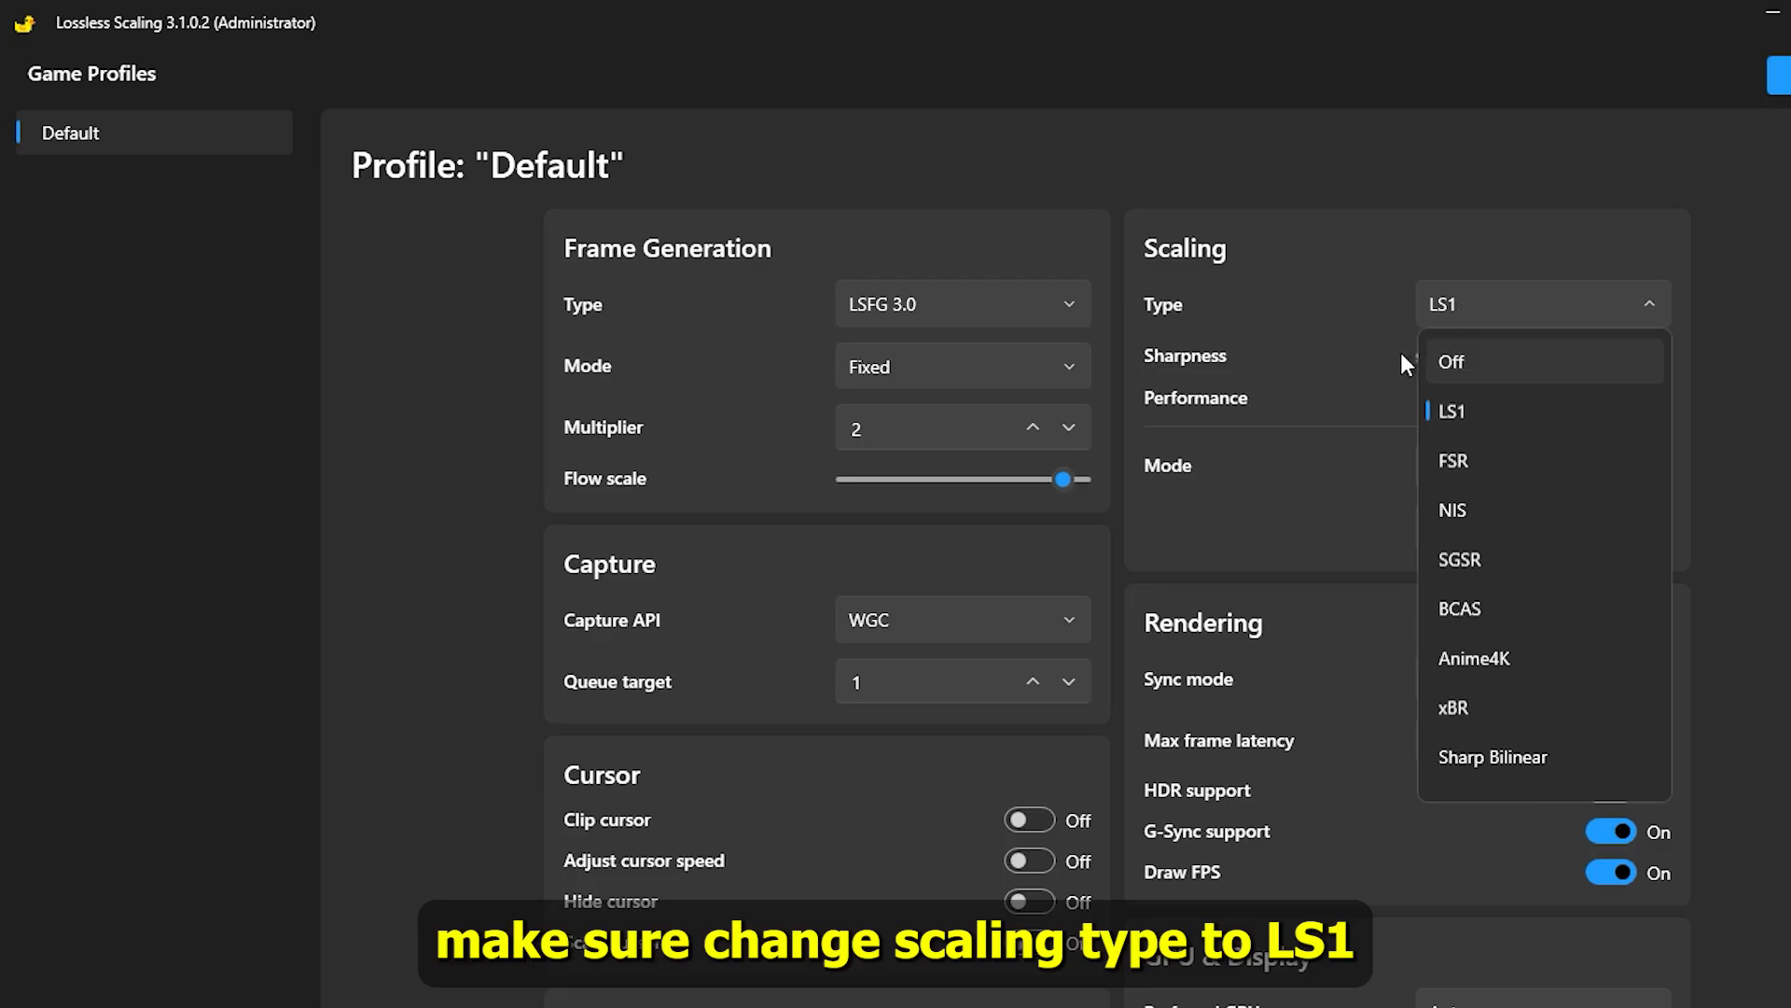
pyautogui.click(1452, 410)
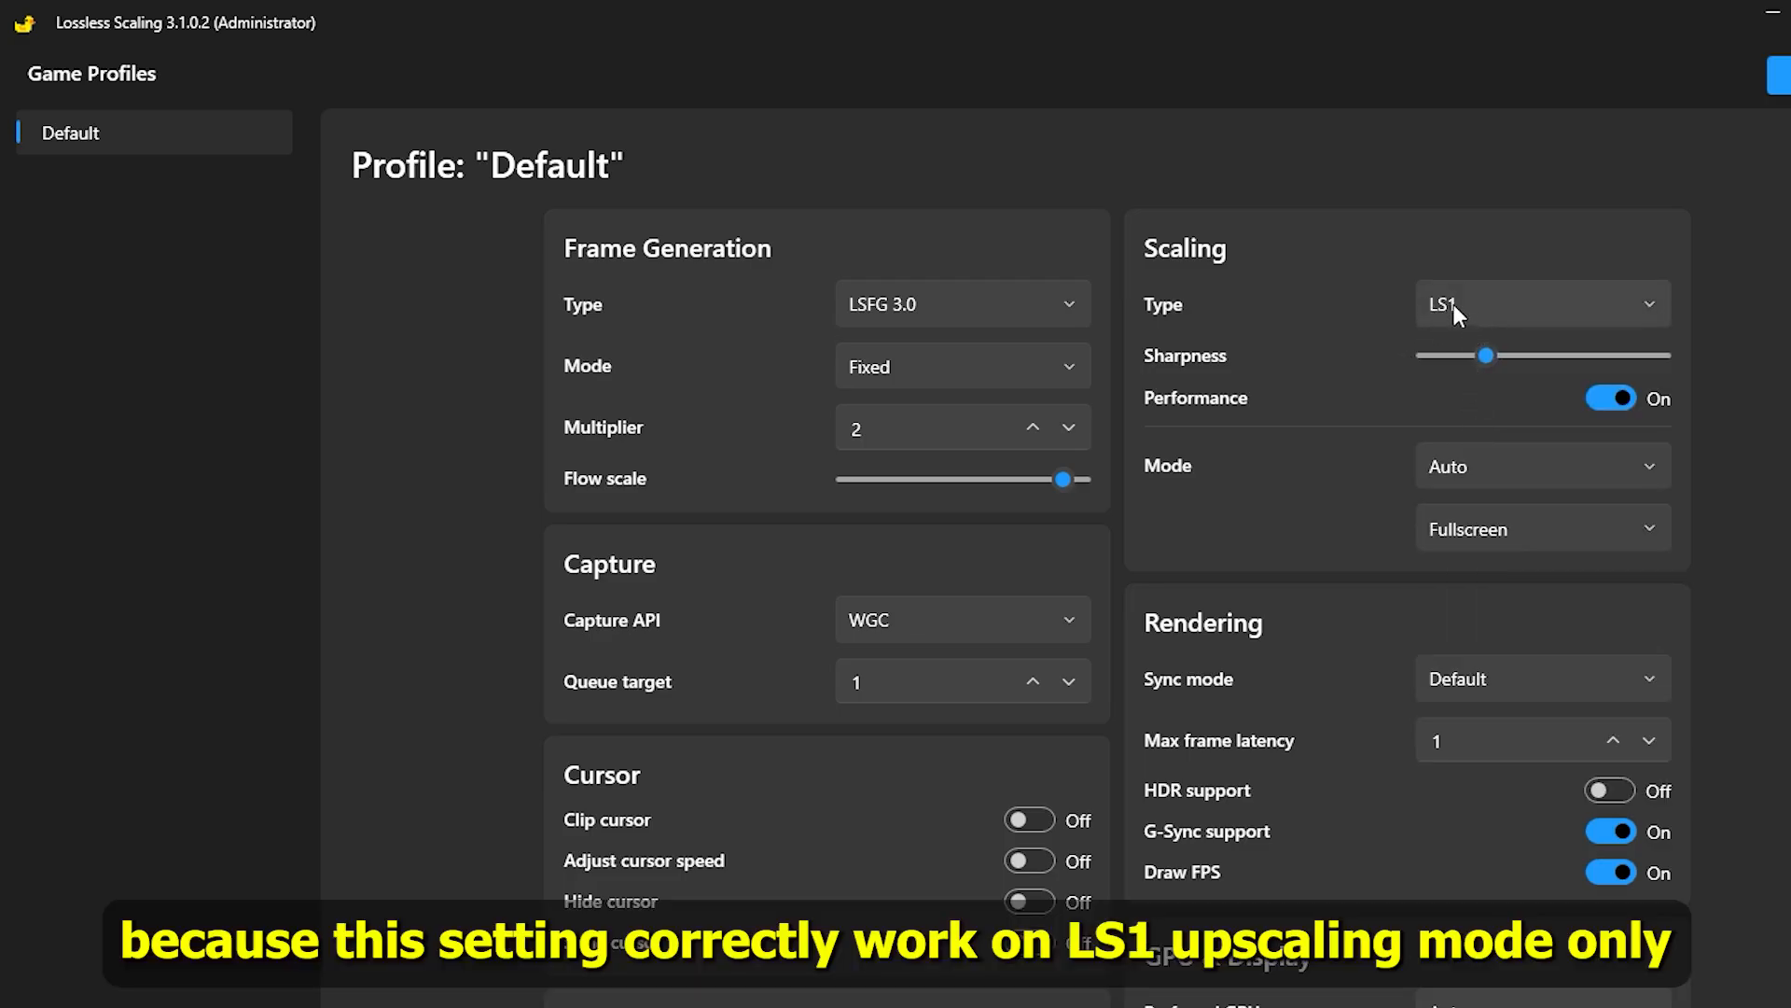
pyautogui.moveTo(861, 765)
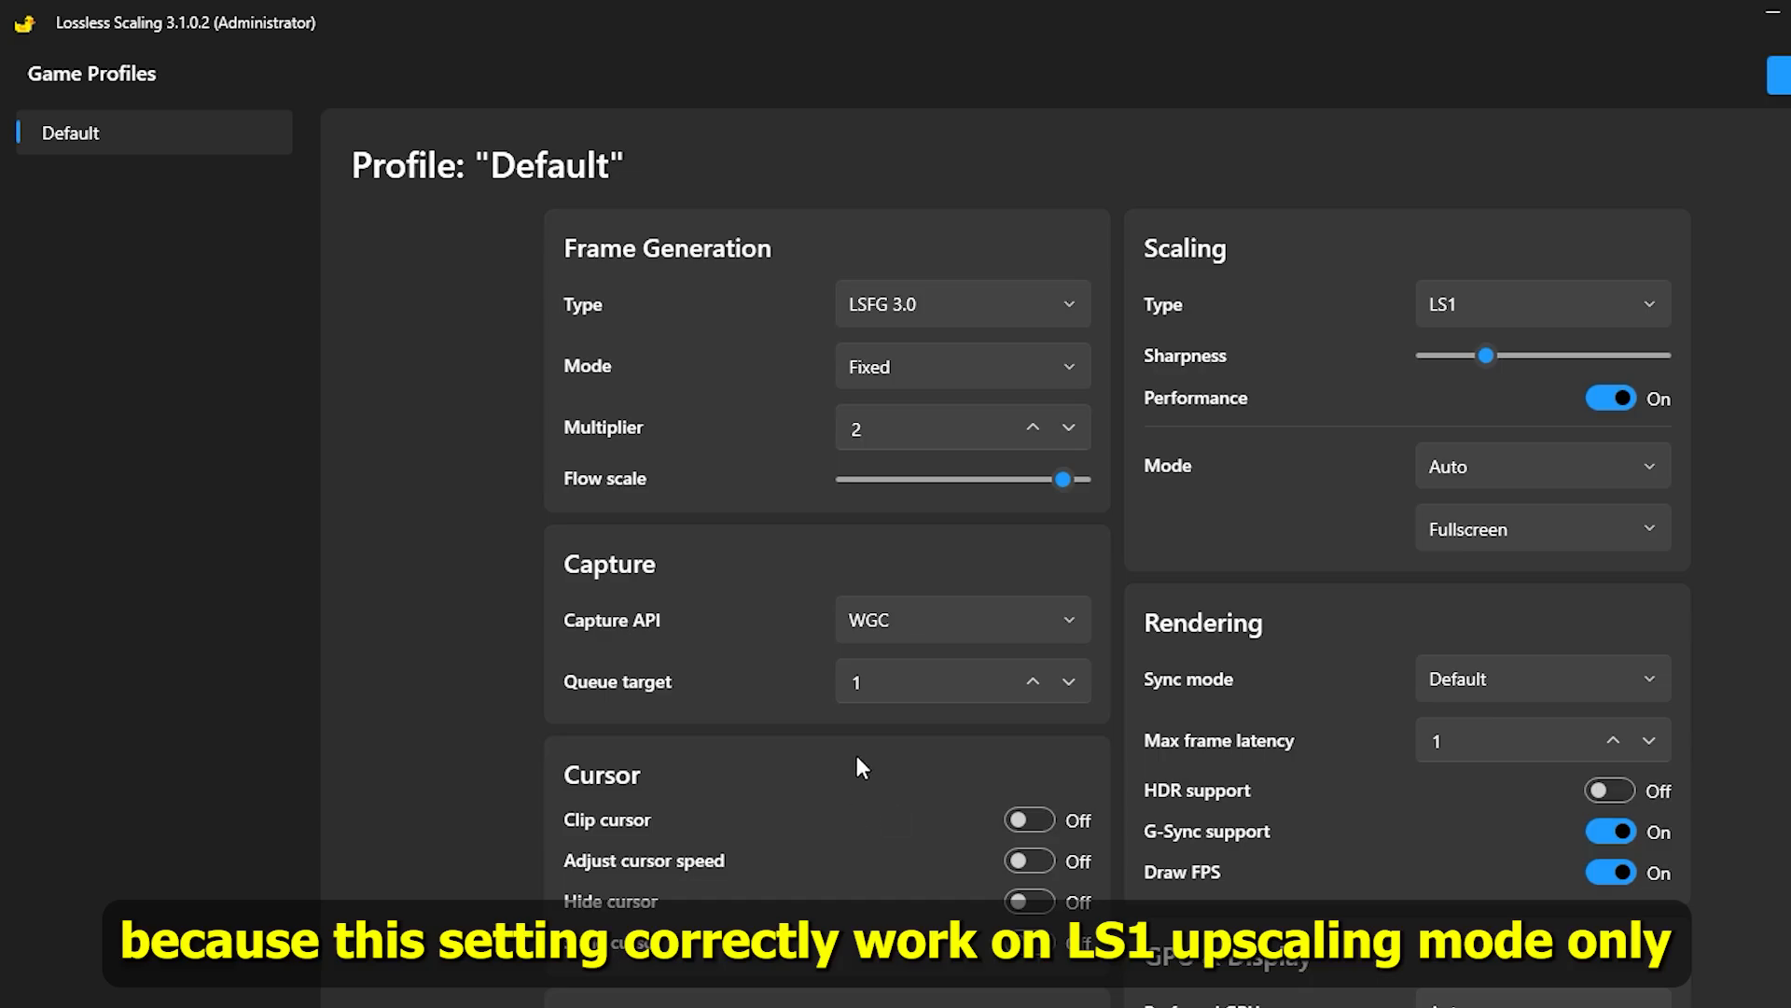
pyautogui.moveTo(1459, 303)
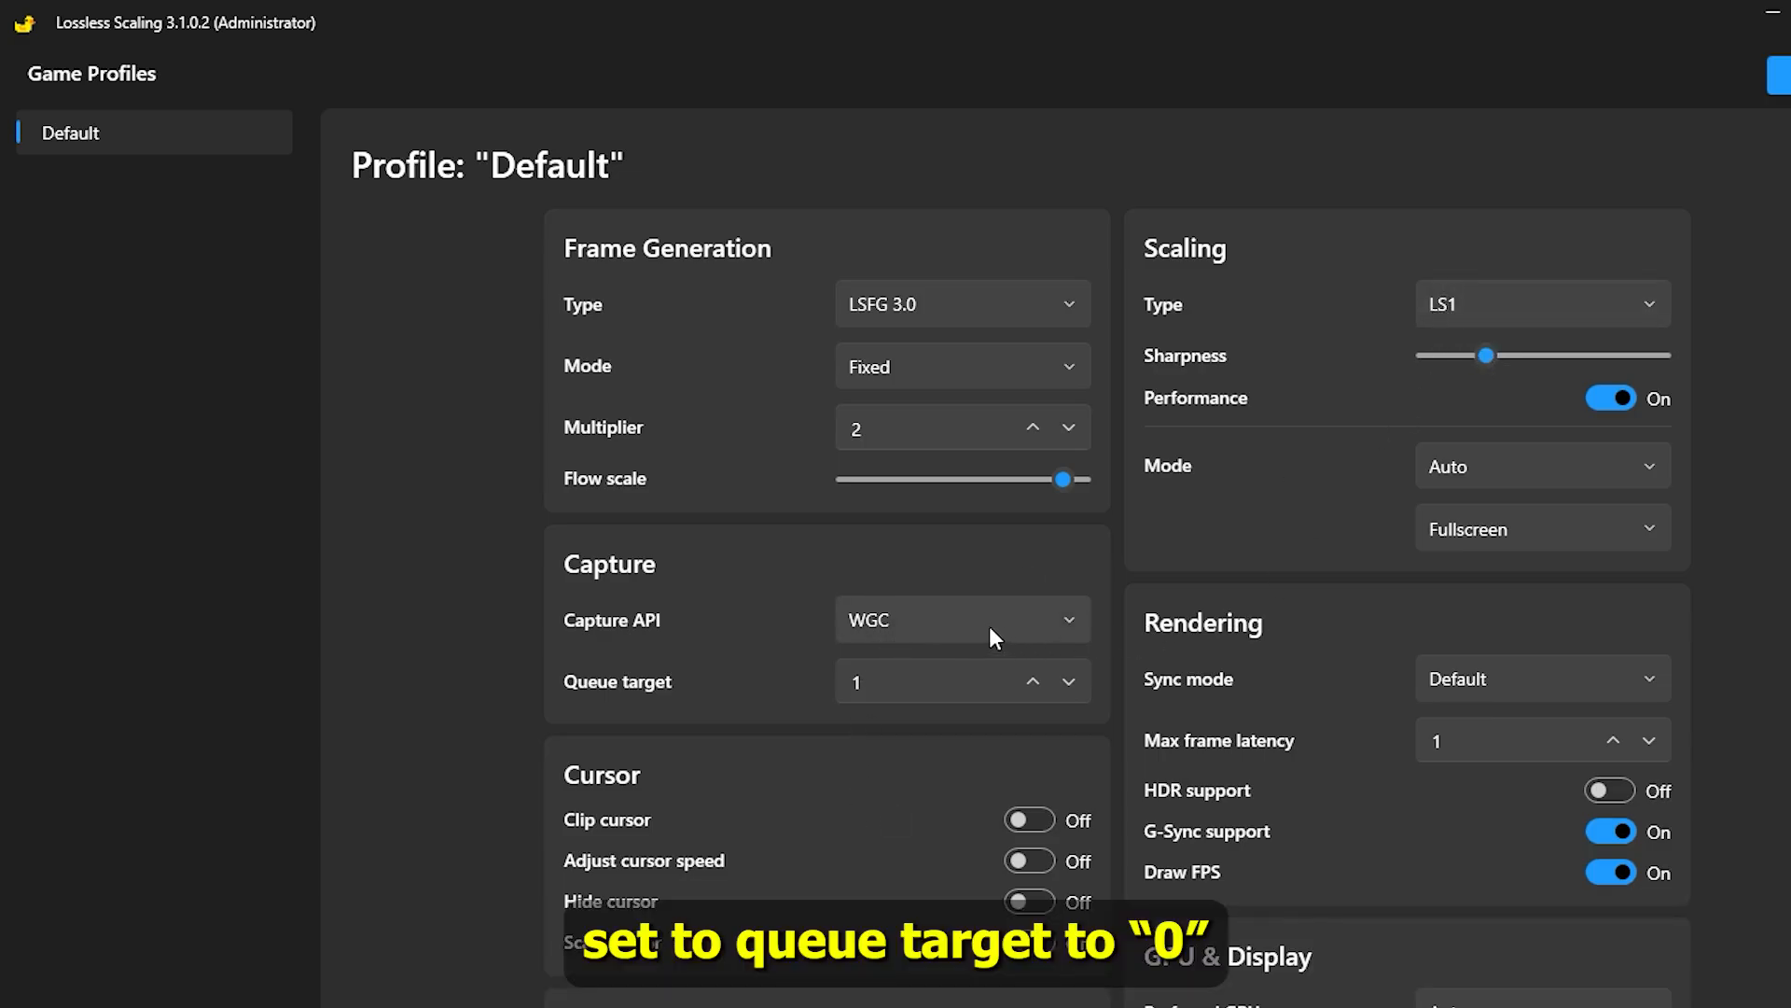
# Set the frame generation queue target to 0.
pyautogui.click(937, 681)
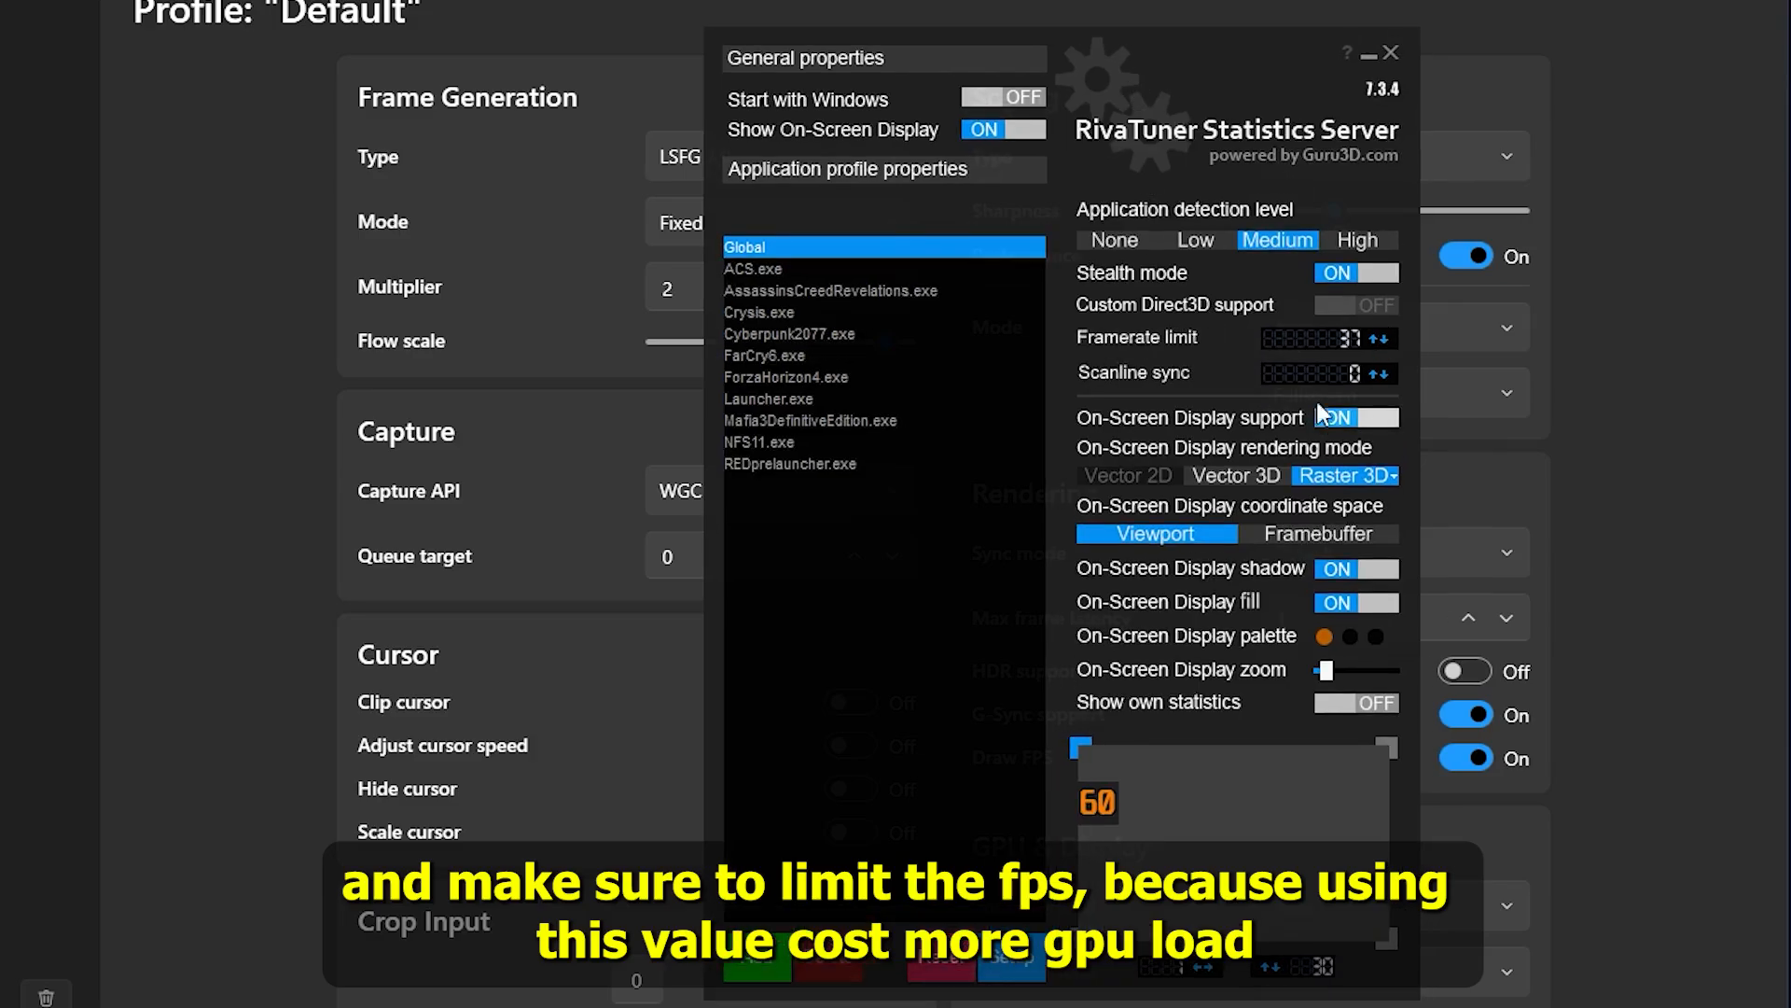
pyautogui.moveTo(1330, 354)
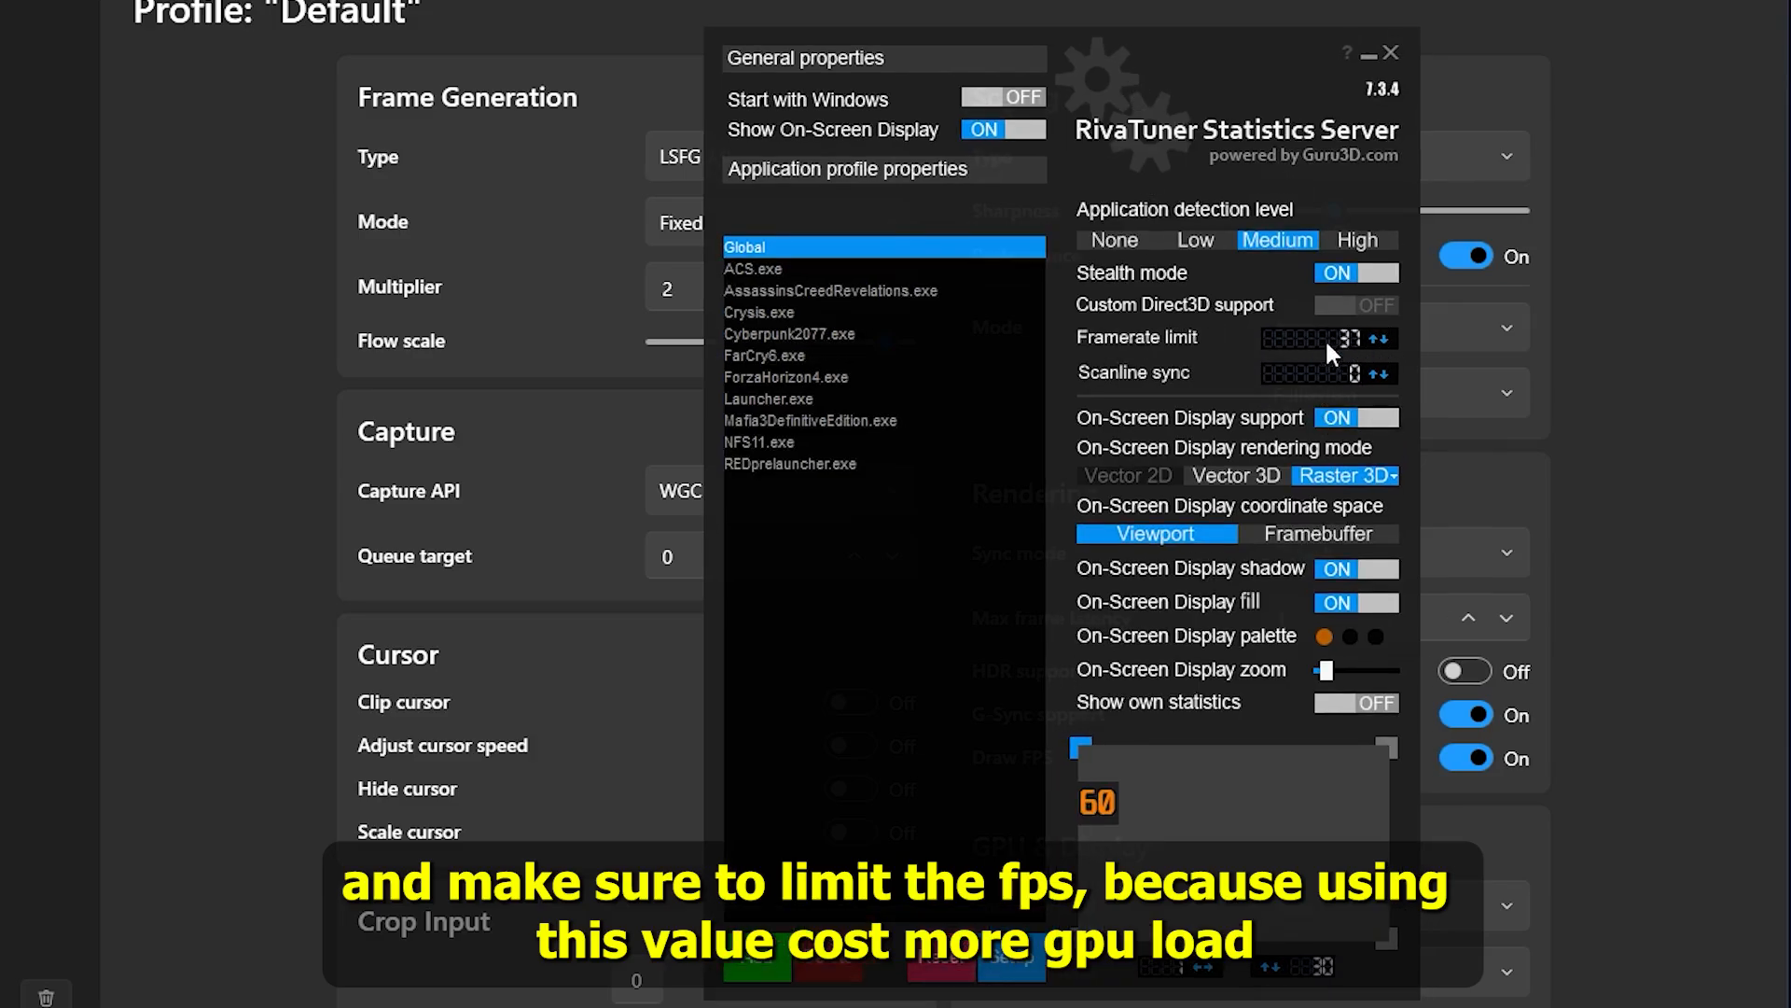
pyautogui.moveTo(1379, 344)
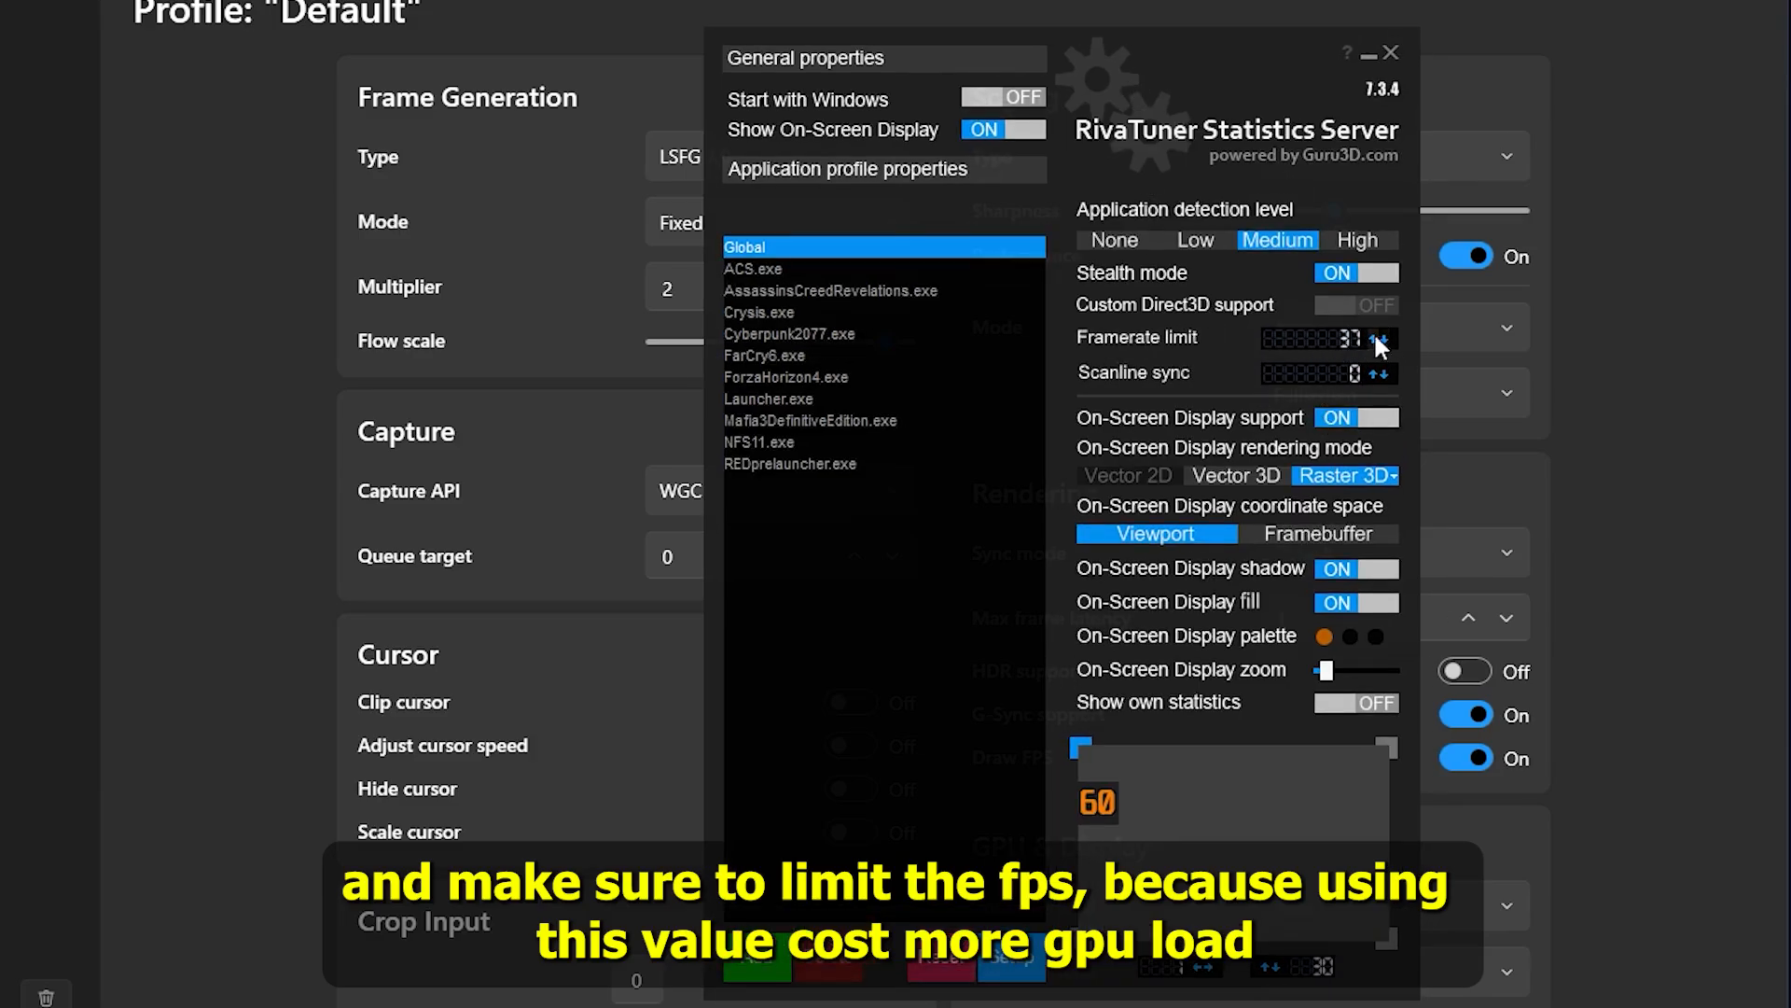
pyautogui.moveTo(1345, 356)
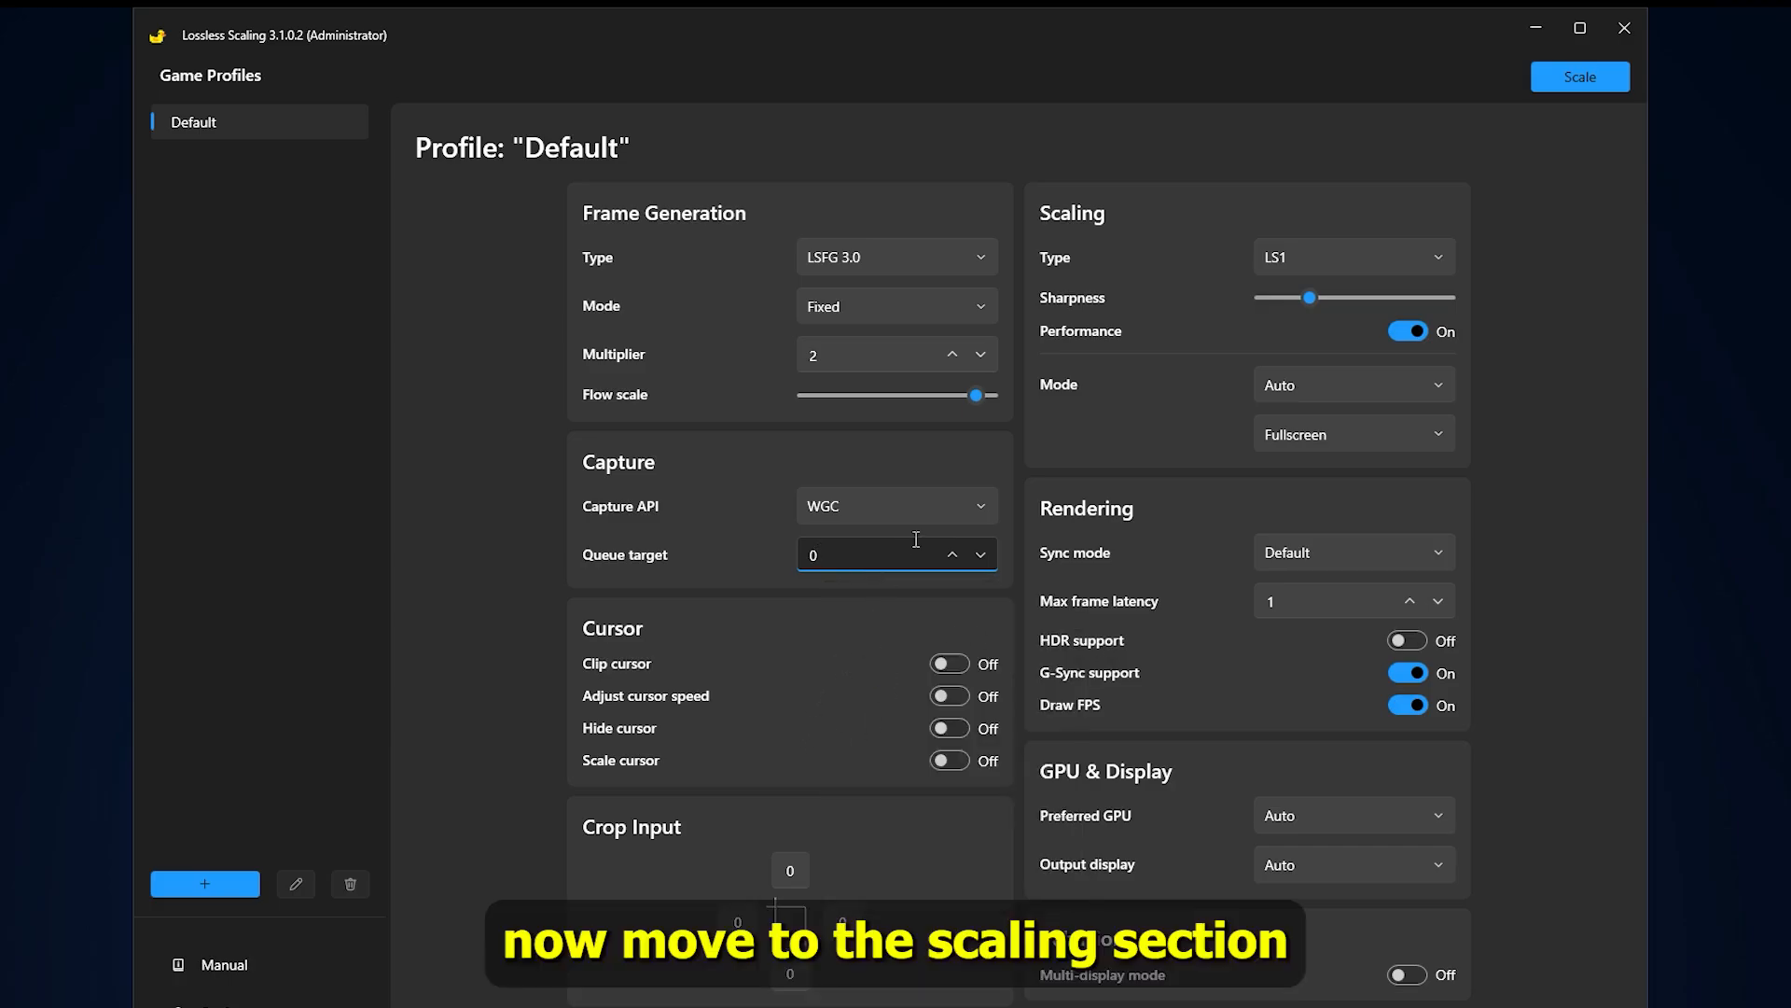
pyautogui.moveTo(1355, 276)
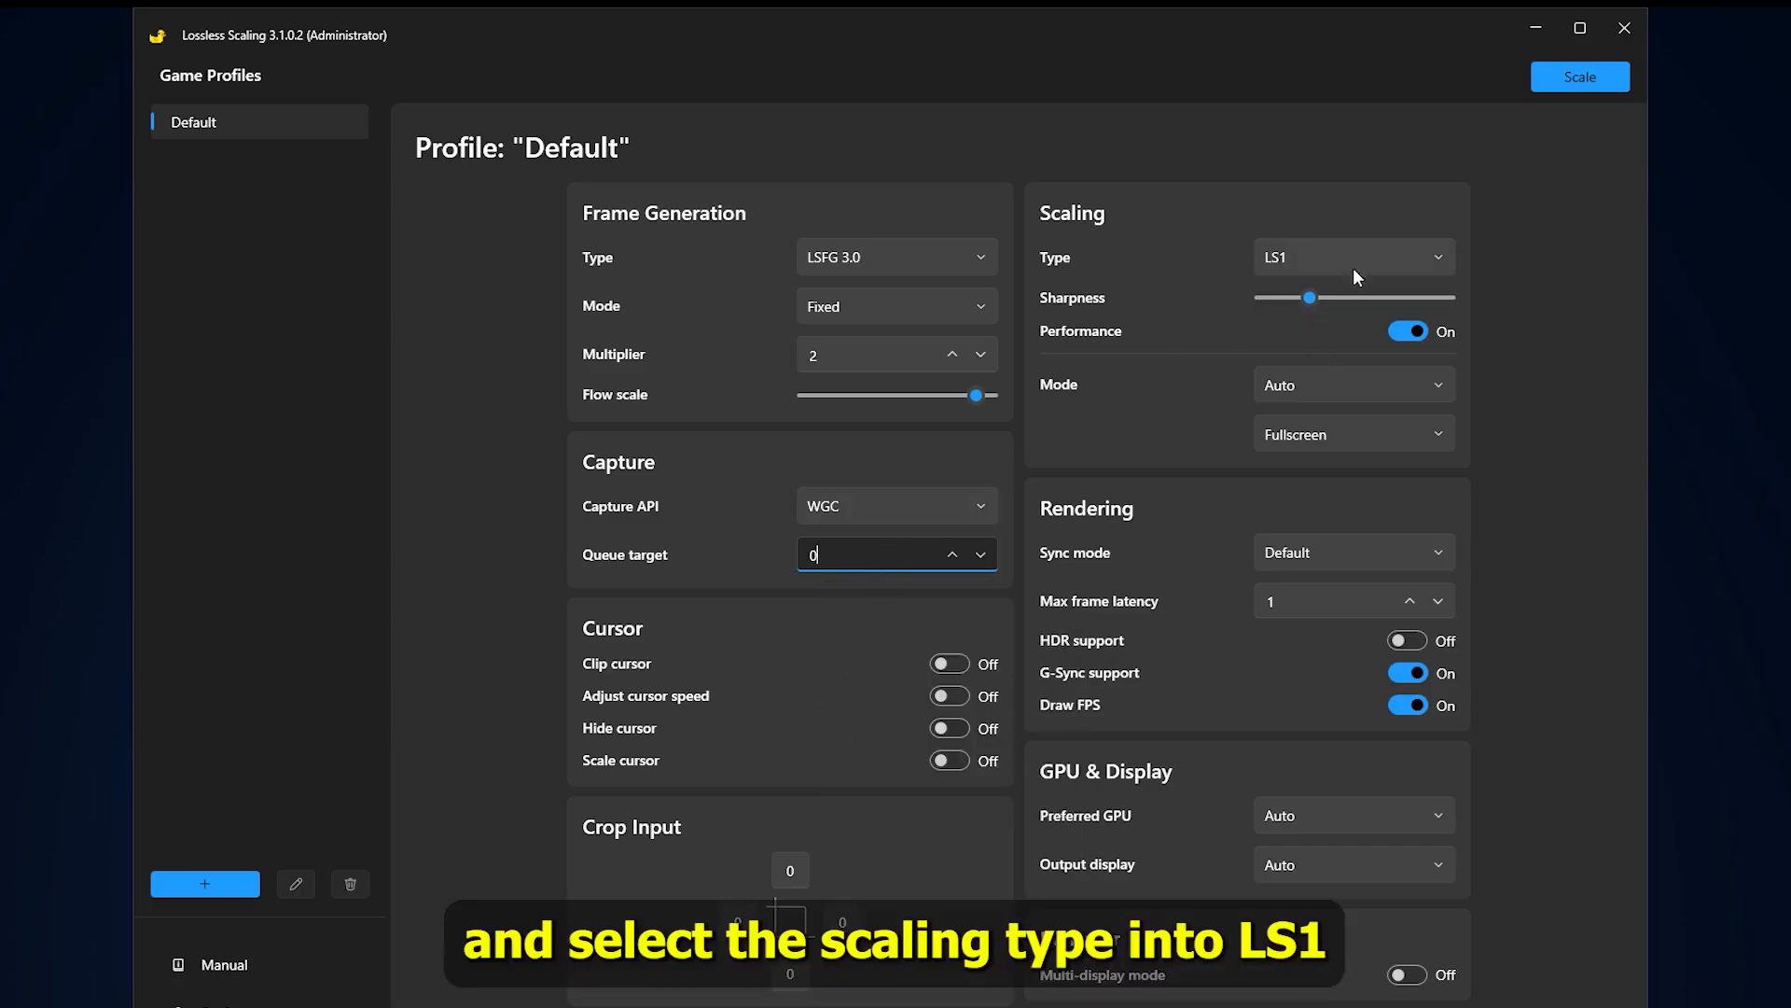
# Reselect LS1 as the scaling type in the Scaling section.
pyautogui.click(1354, 255)
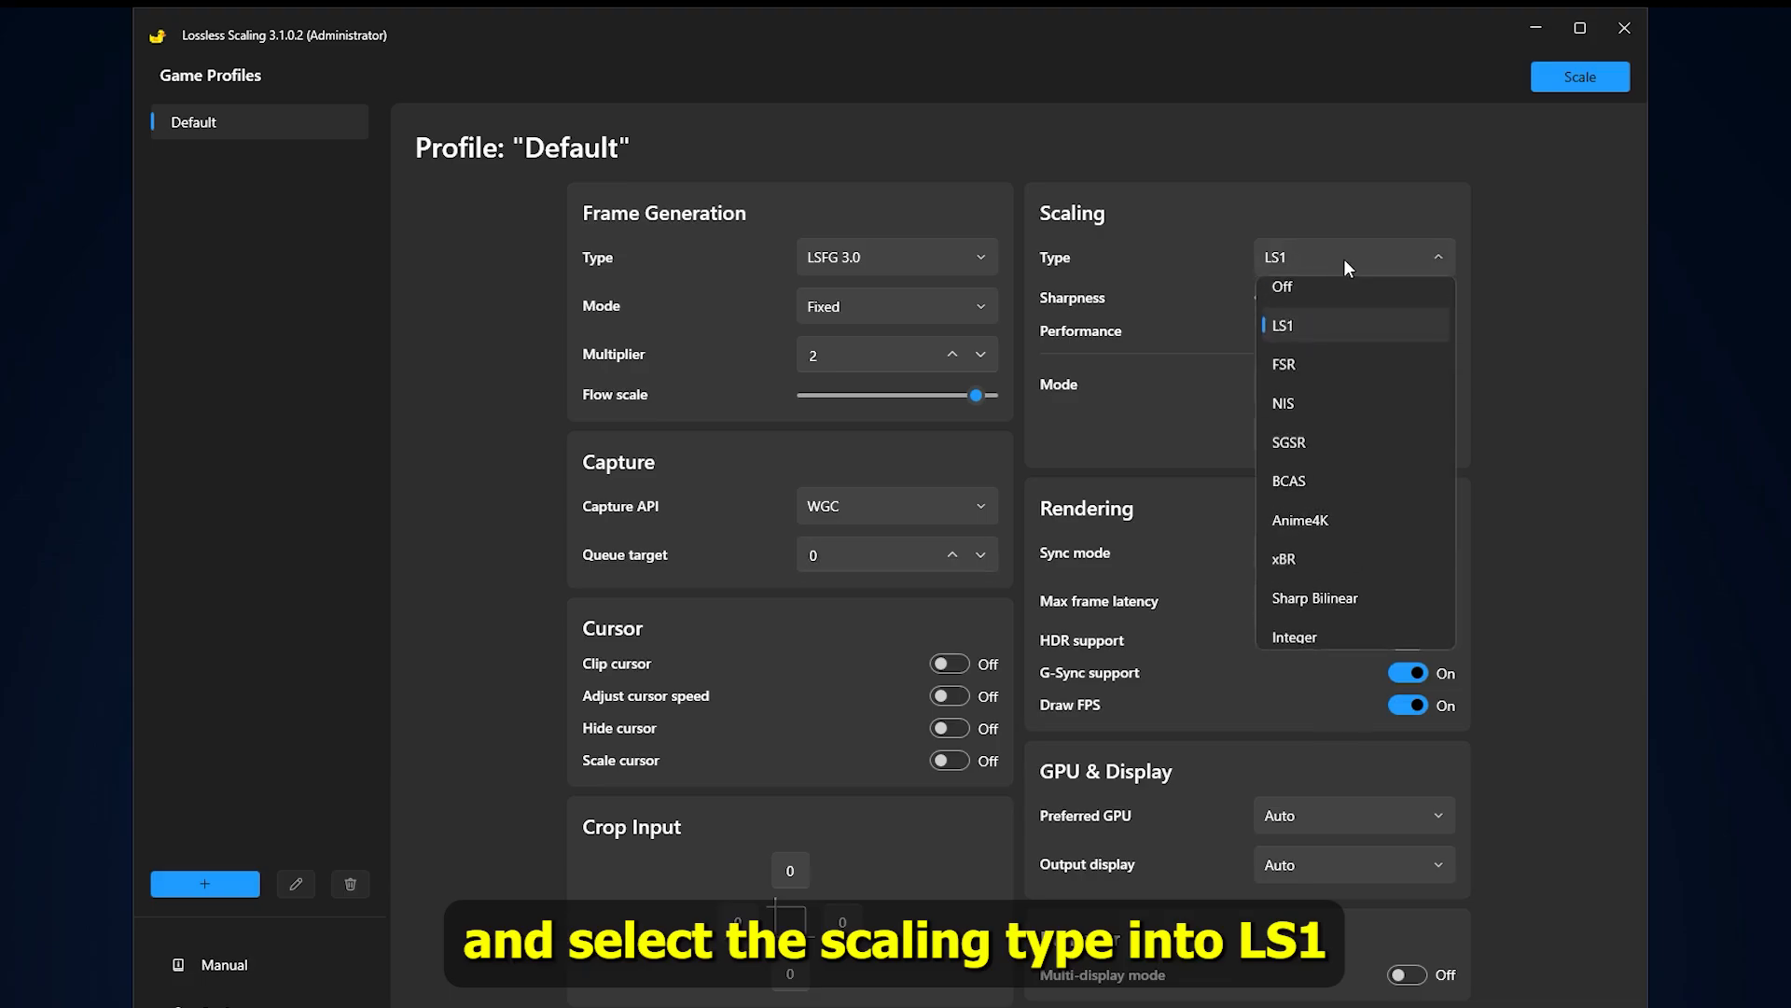
pyautogui.click(1284, 324)
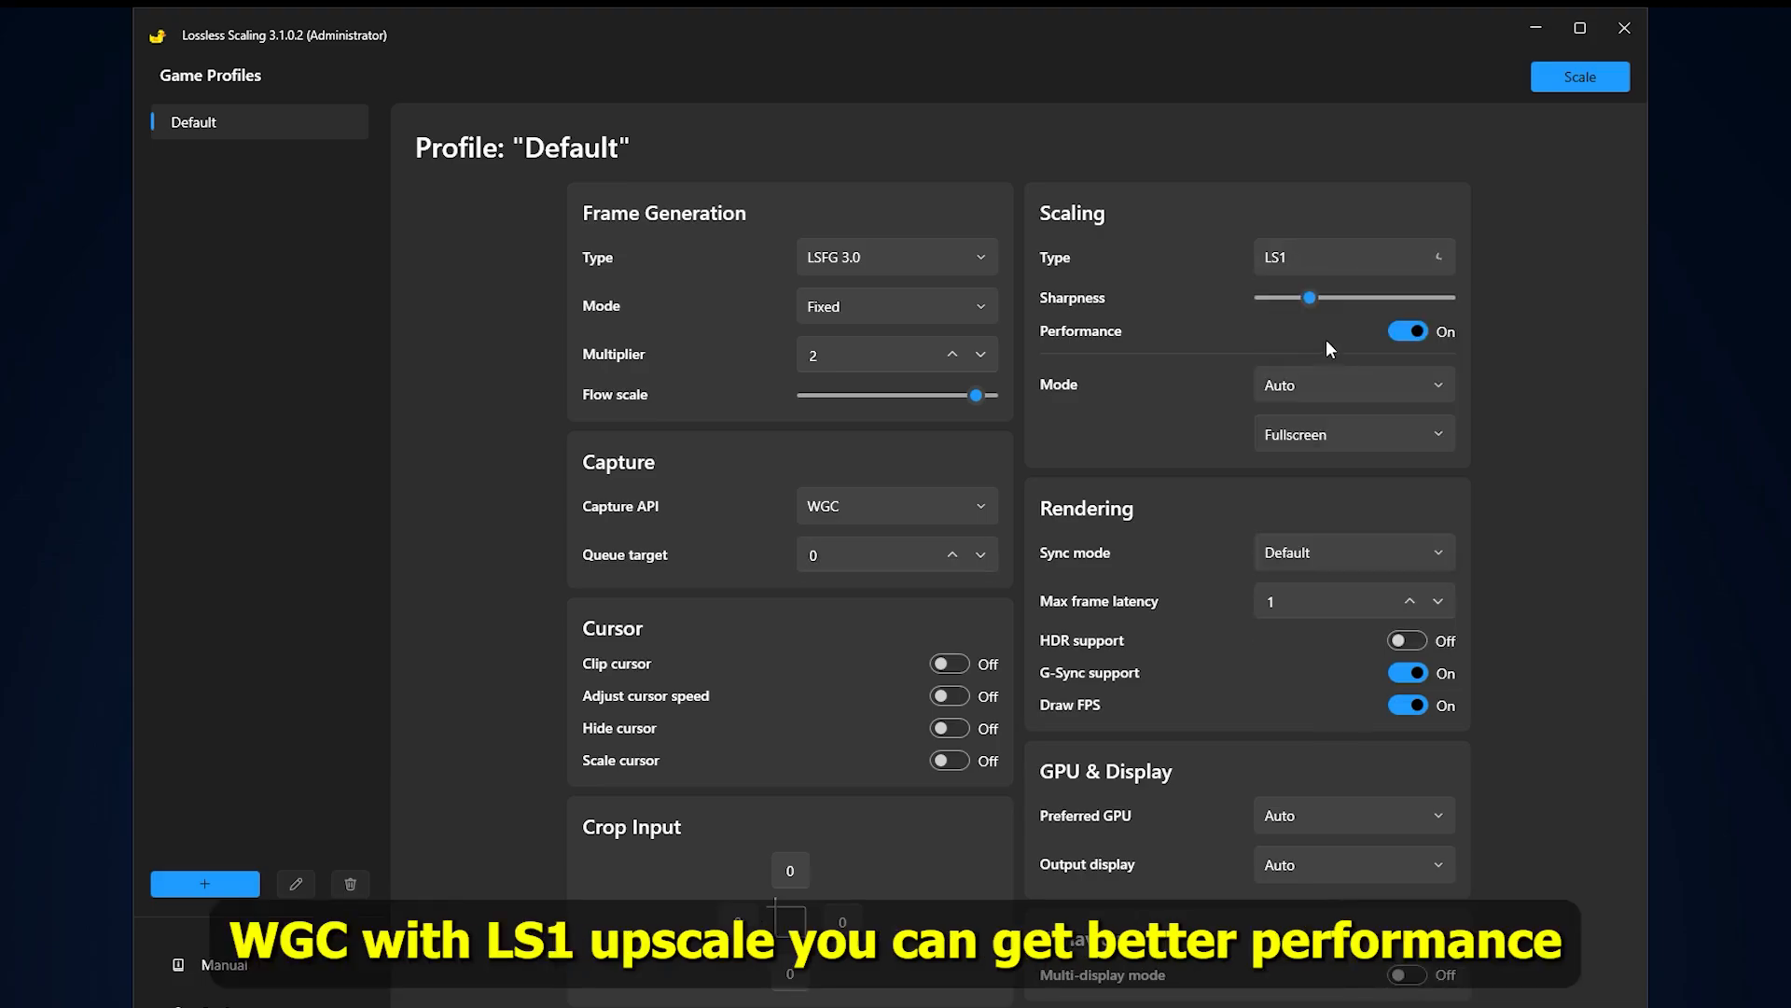
pyautogui.moveTo(1250, 276)
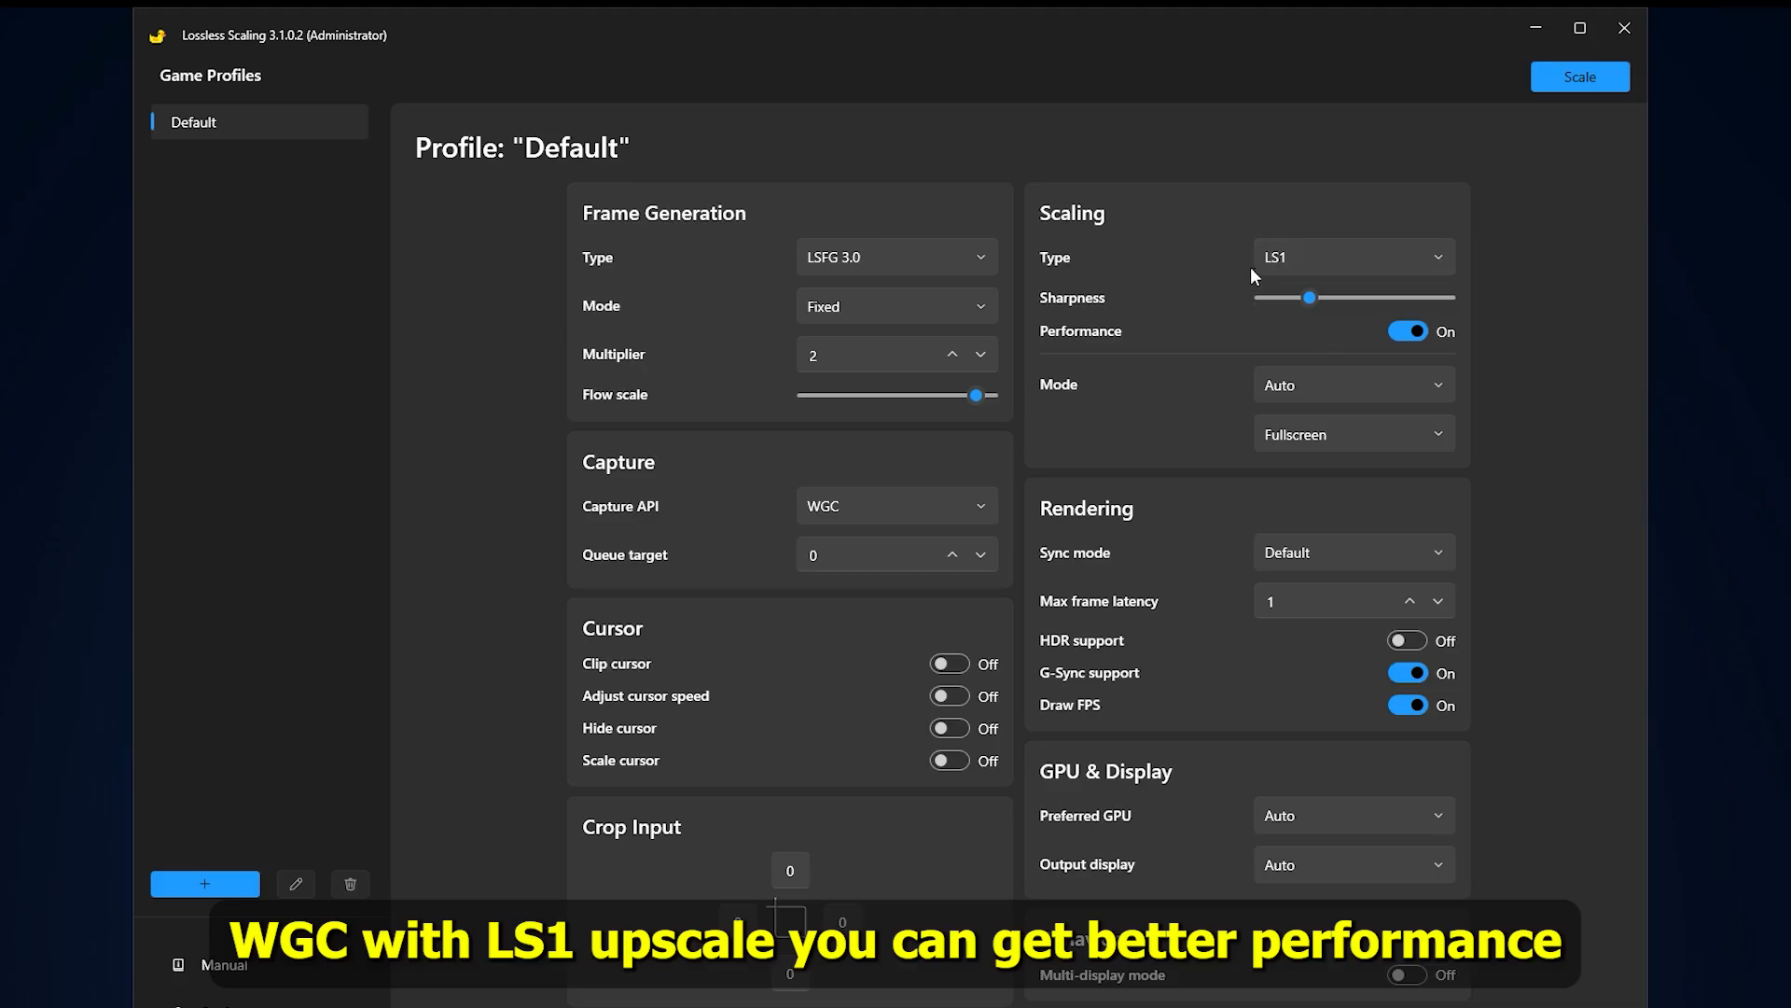
pyautogui.moveTo(1291, 288)
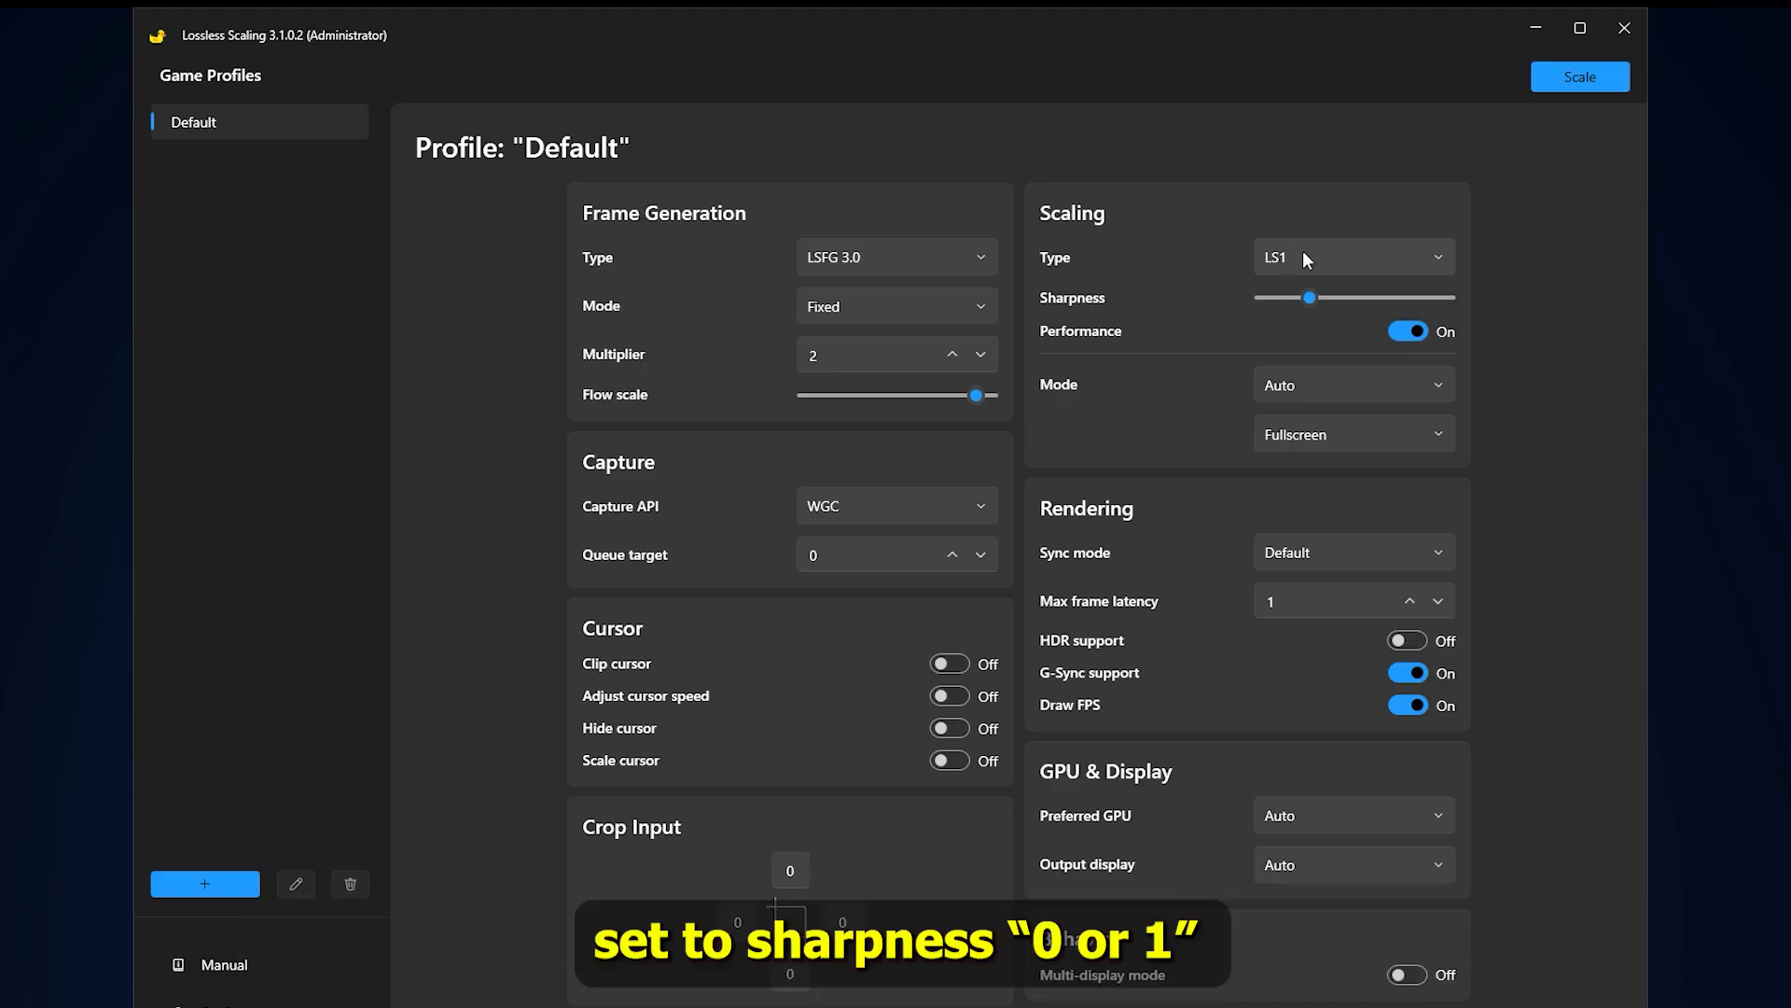
pyautogui.moveTo(1313, 306)
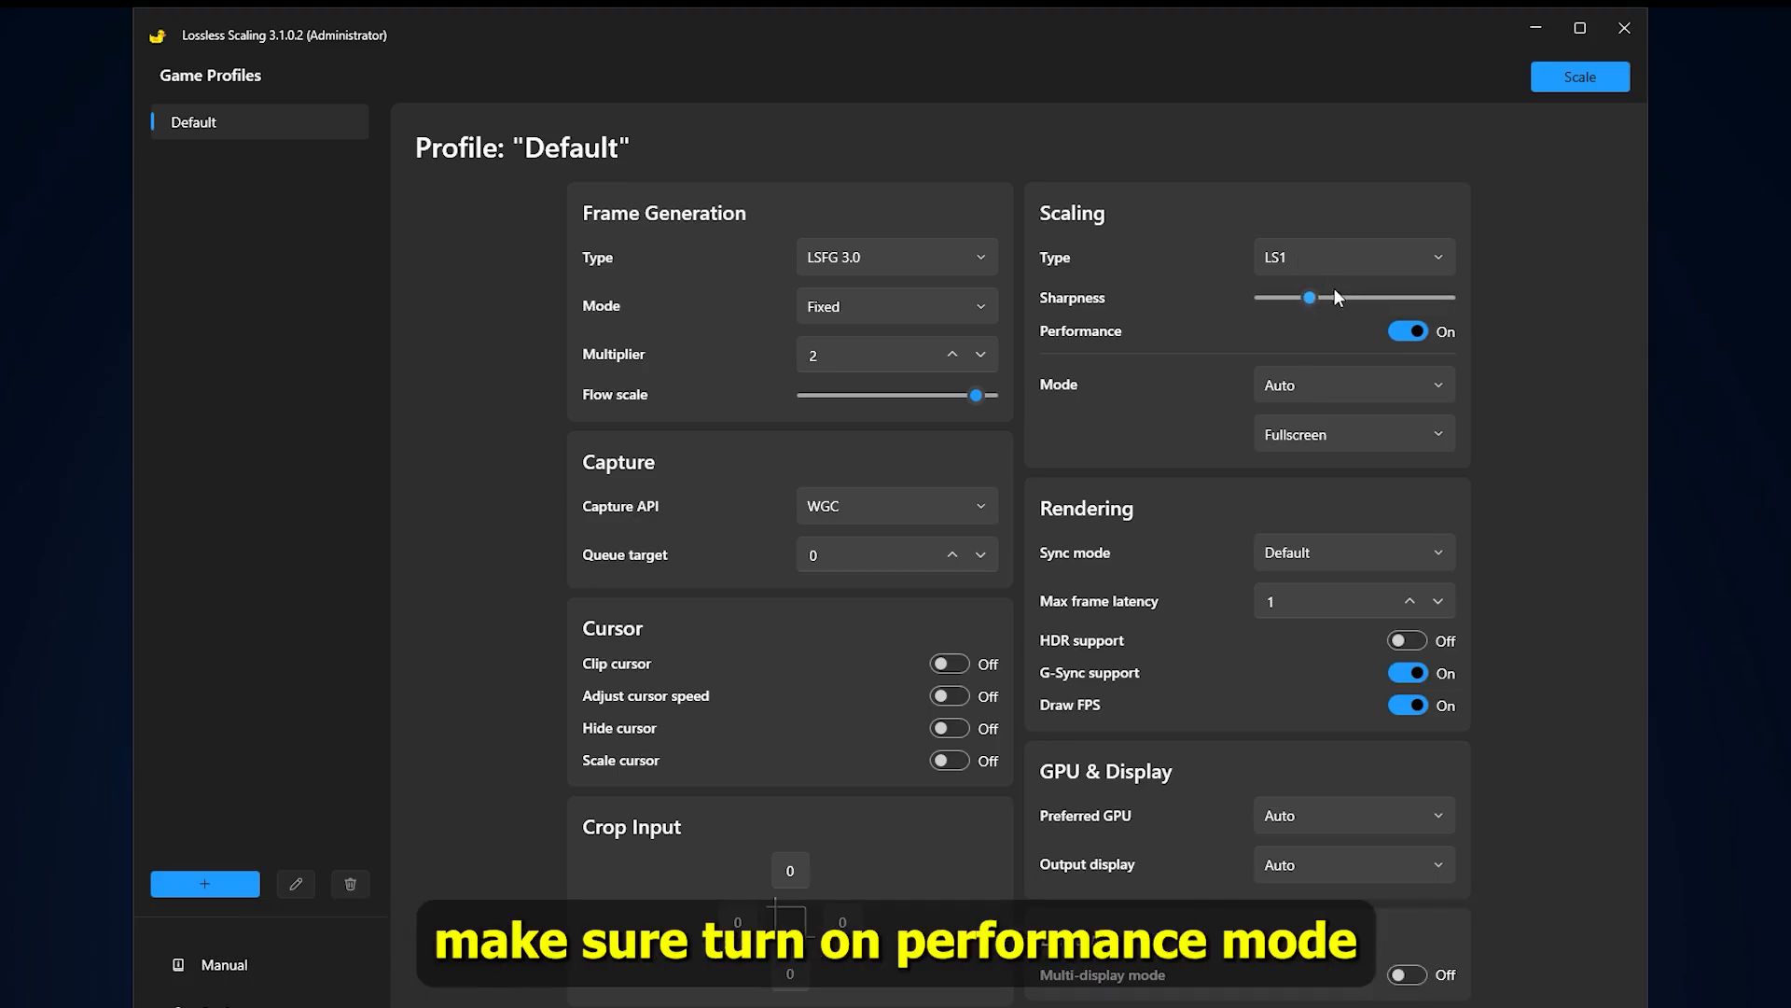
pyautogui.moveTo(1220, 351)
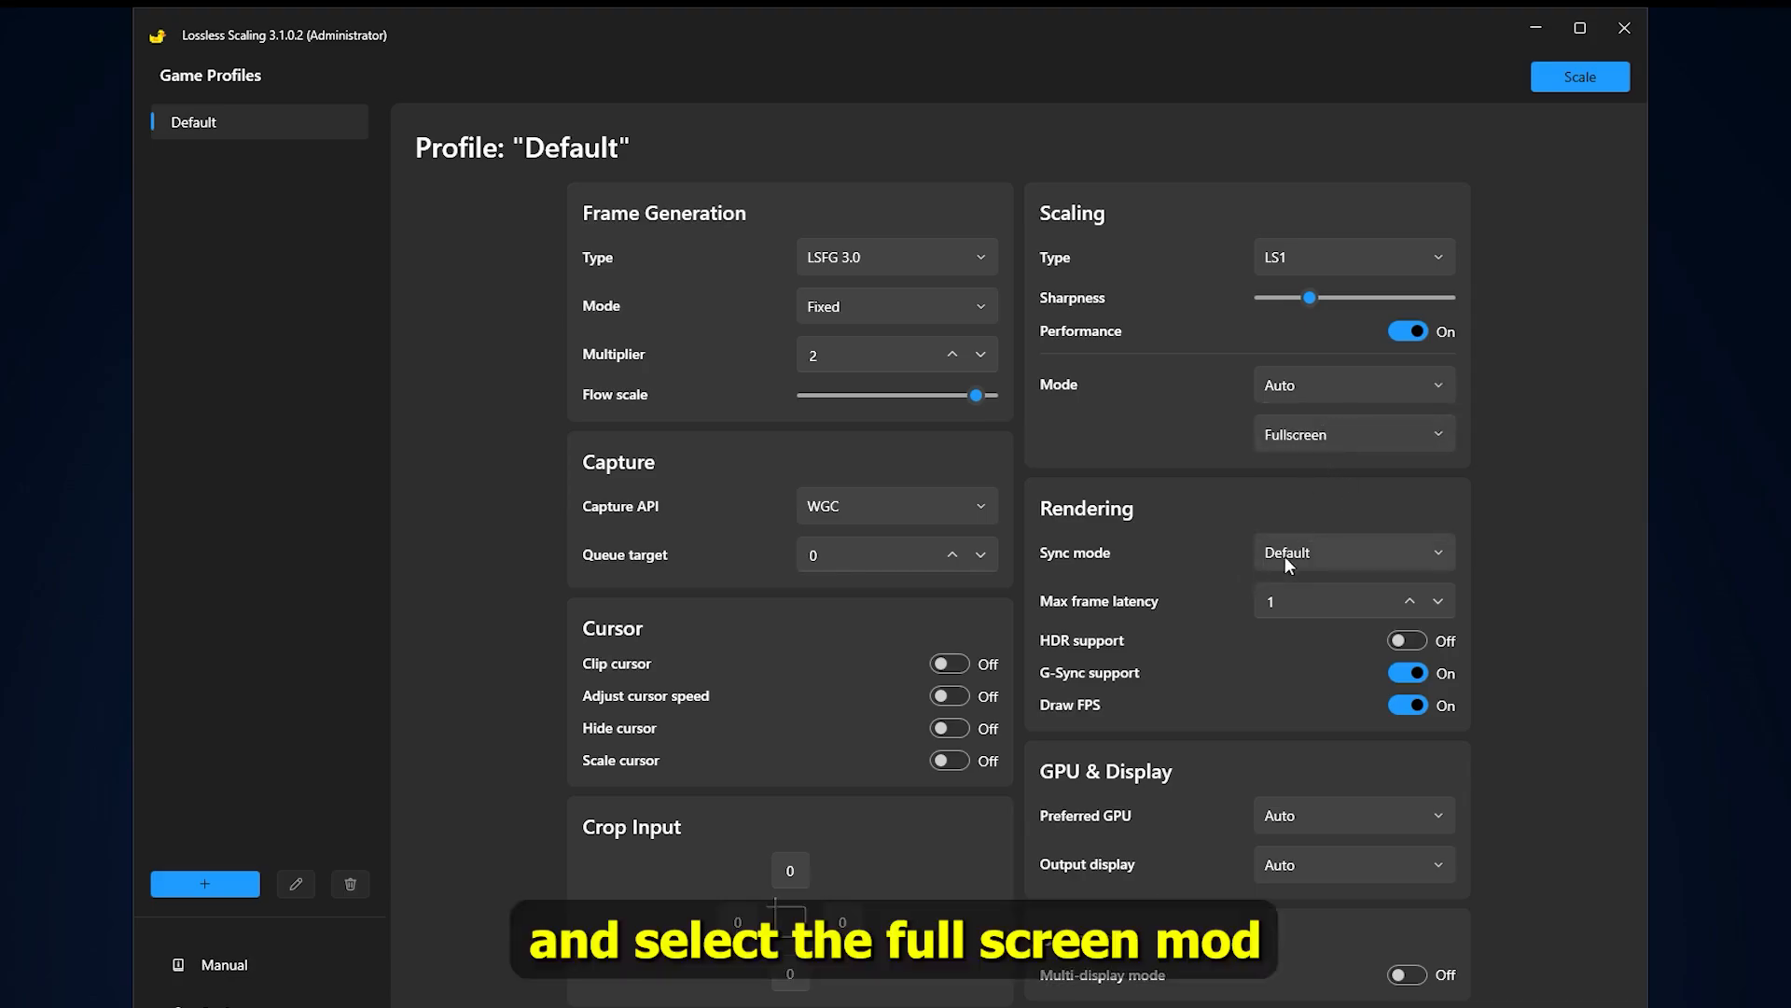
pyautogui.moveTo(1147, 537)
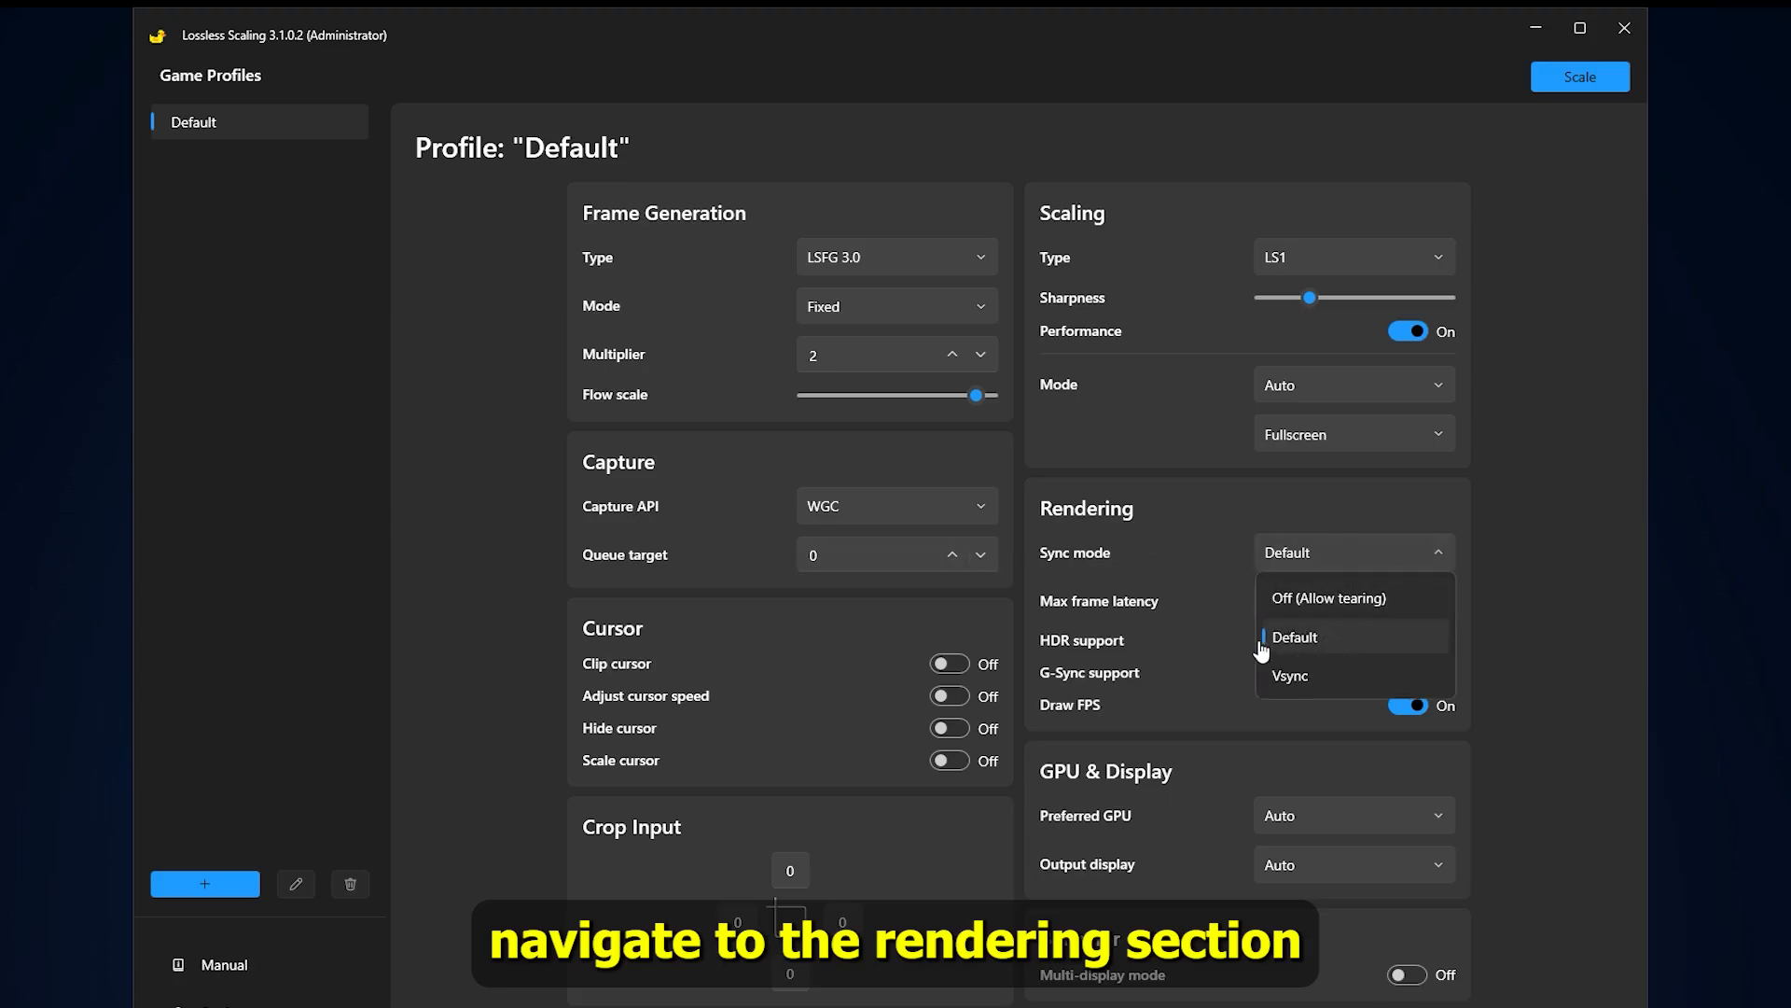
# Keep the rendering sync mode on Default.
pyautogui.click(1295, 638)
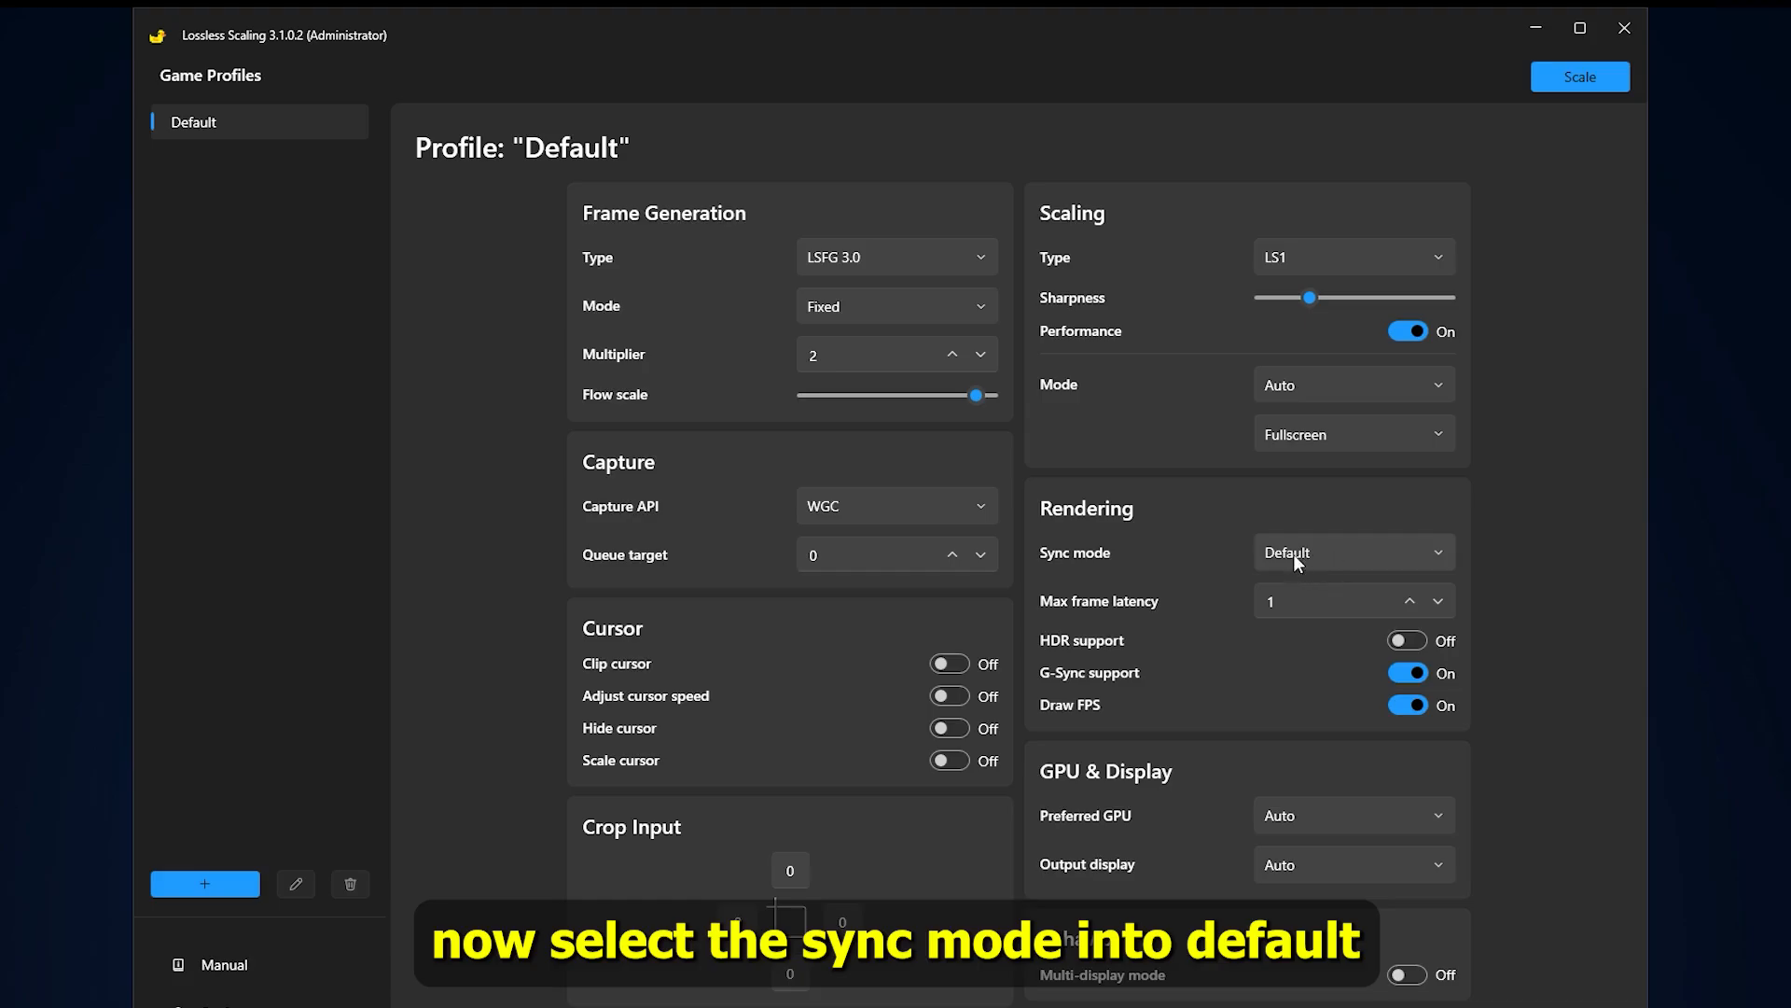
pyautogui.moveTo(1297, 560)
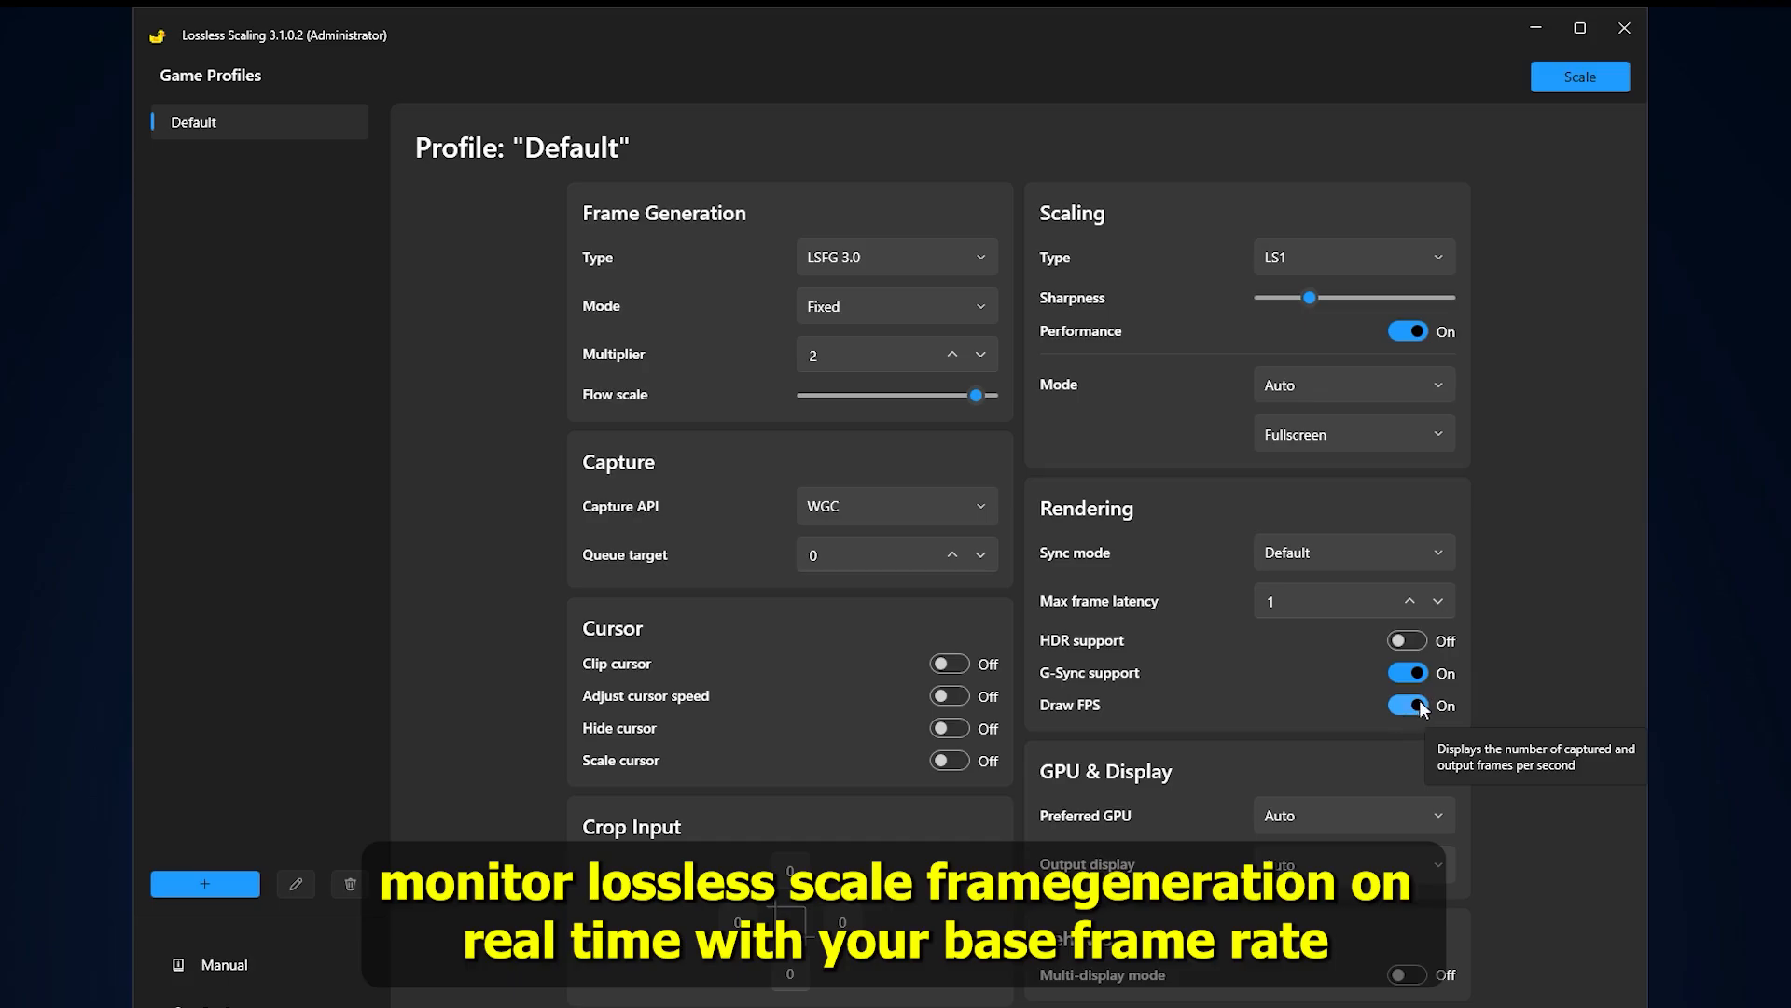
pyautogui.moveTo(1401, 714)
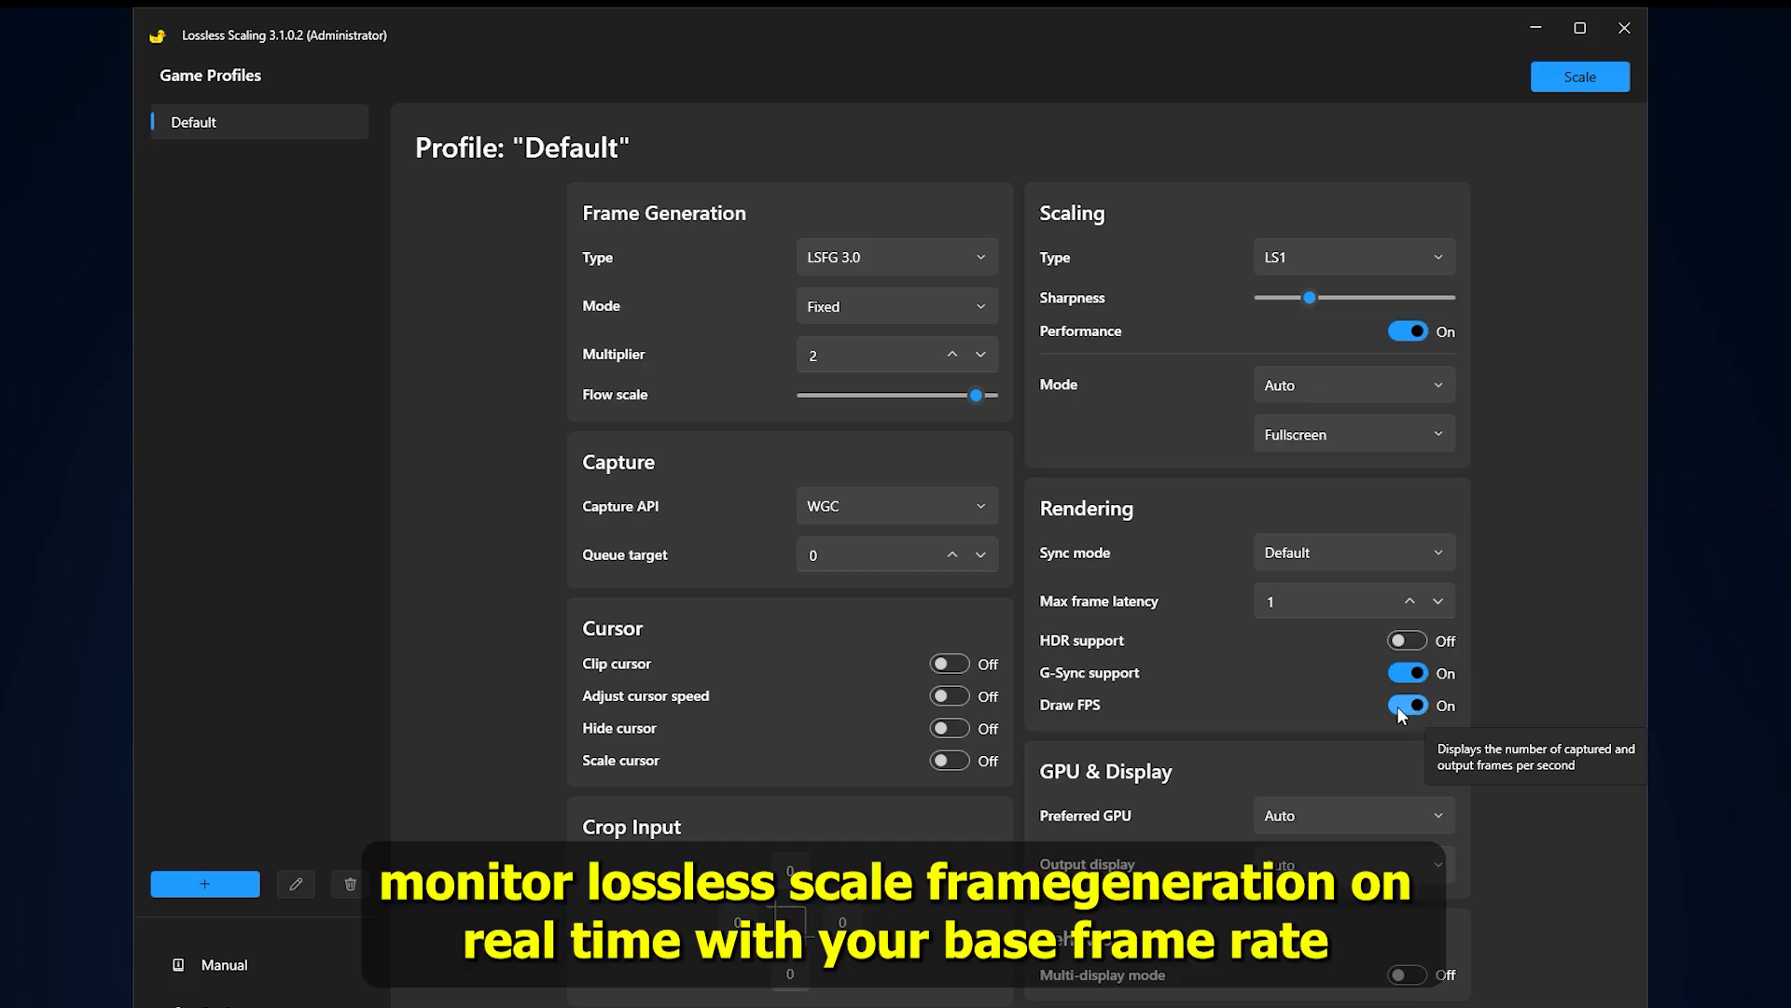
pyautogui.moveTo(1353, 730)
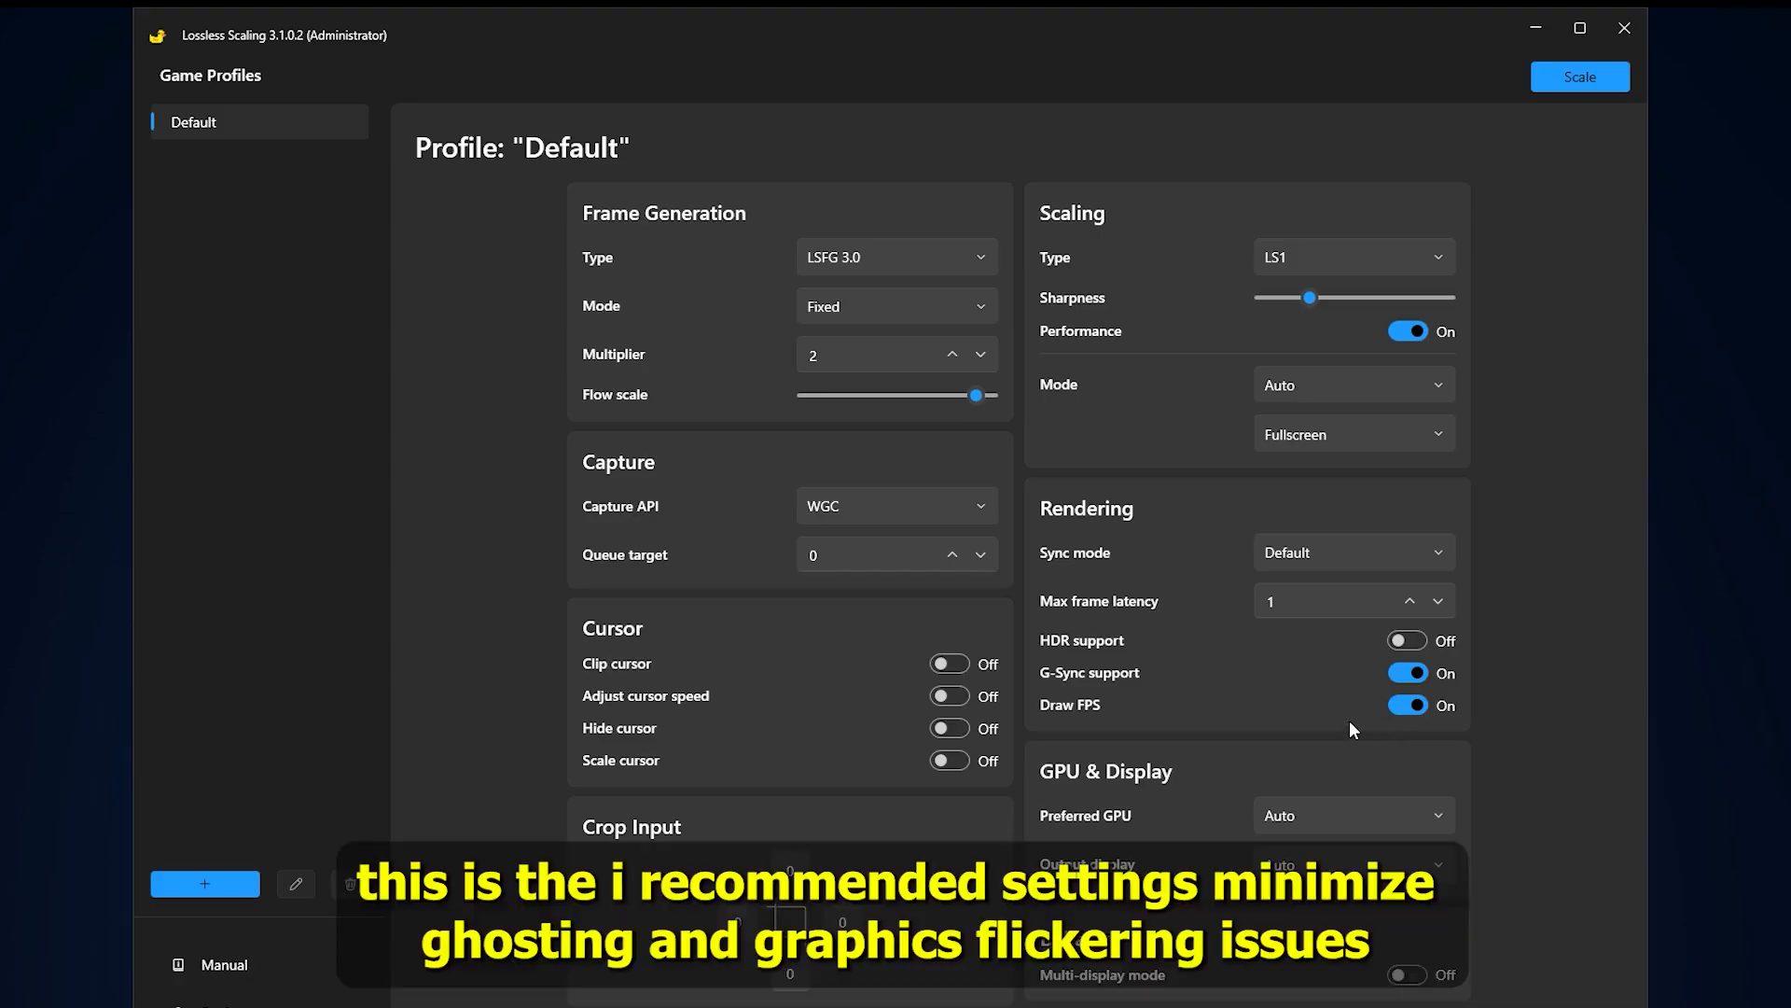
pyautogui.moveTo(1345, 726)
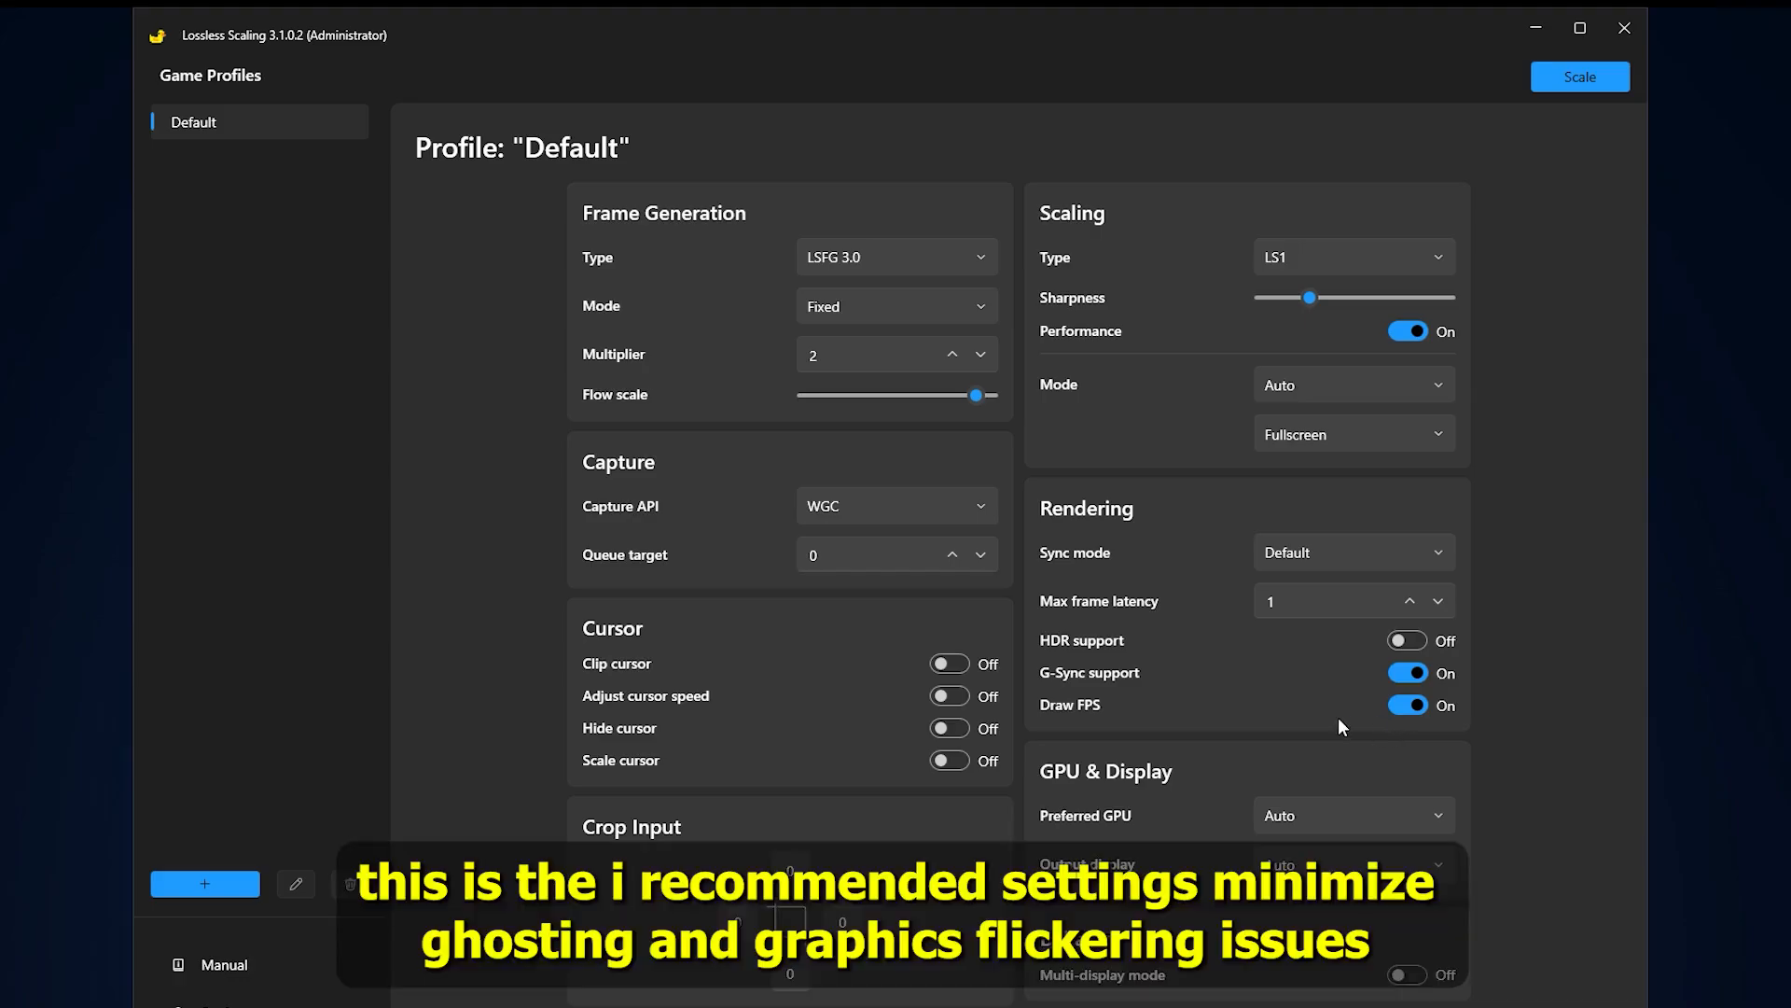